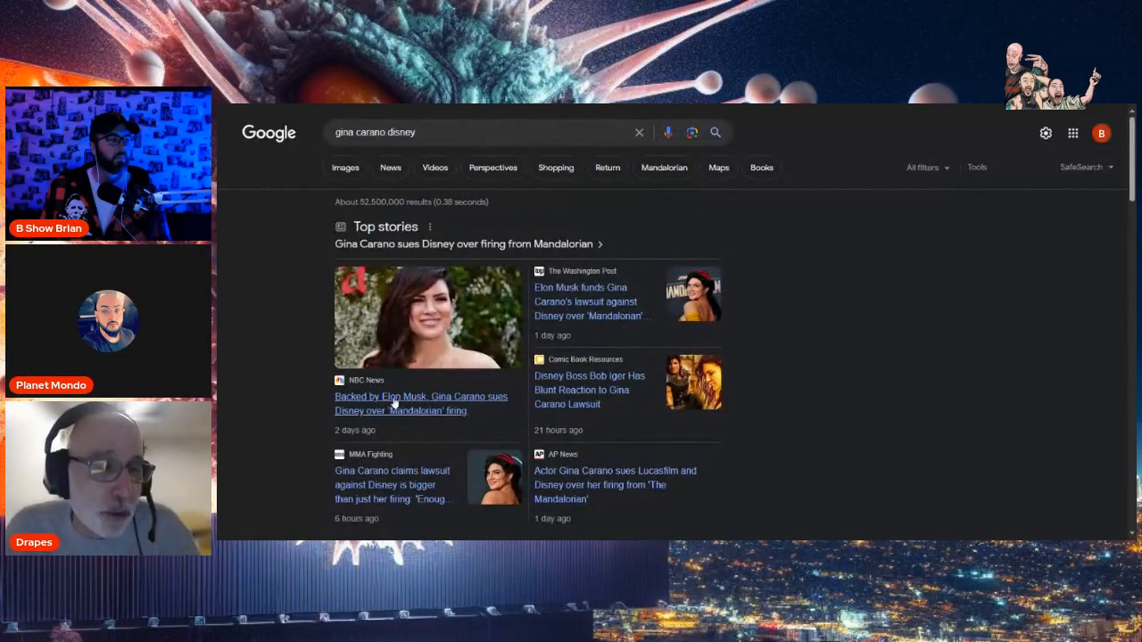
Open the Washington Post story on Elon Musk funding Gina Carano's Disney lawsuit and dismiss the subscription offer.
click(421, 403)
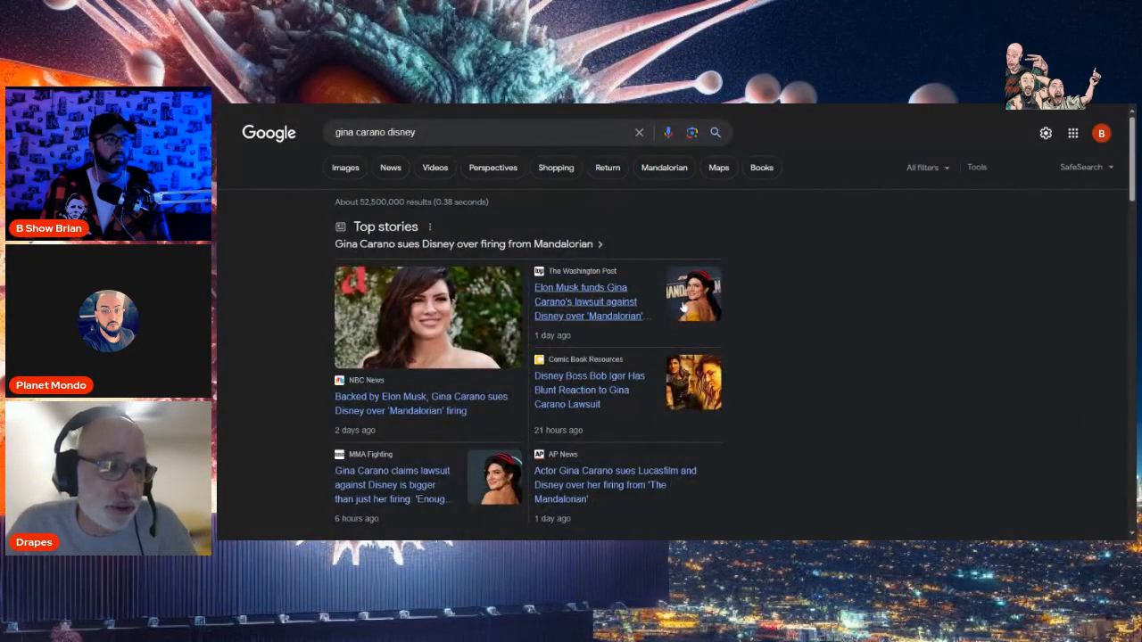
click(585, 301)
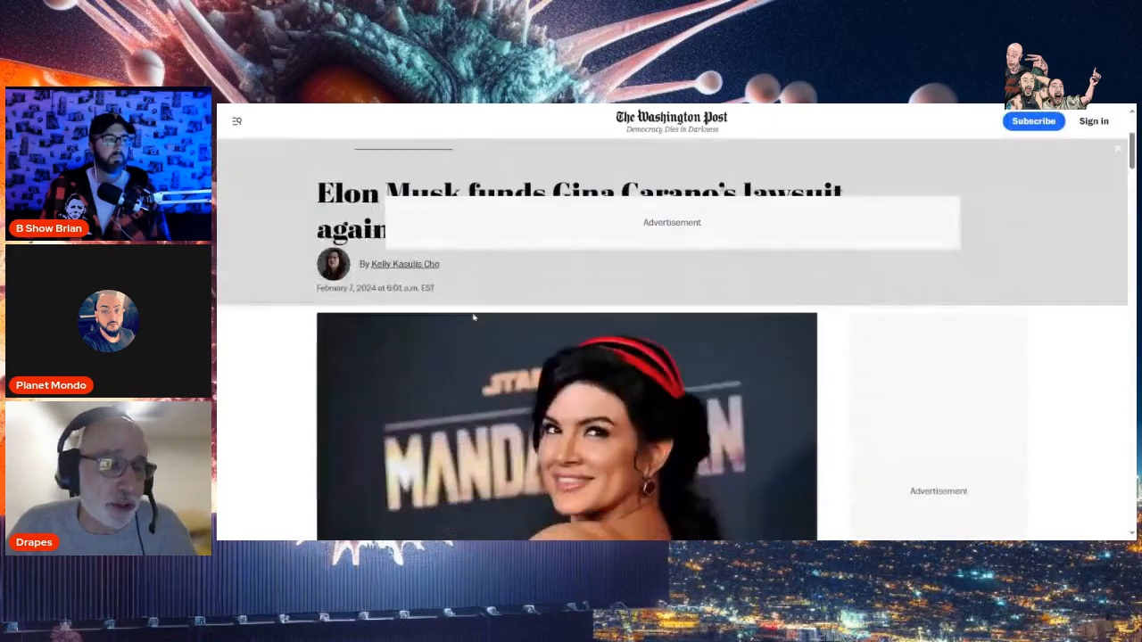
scroll(down, 3)
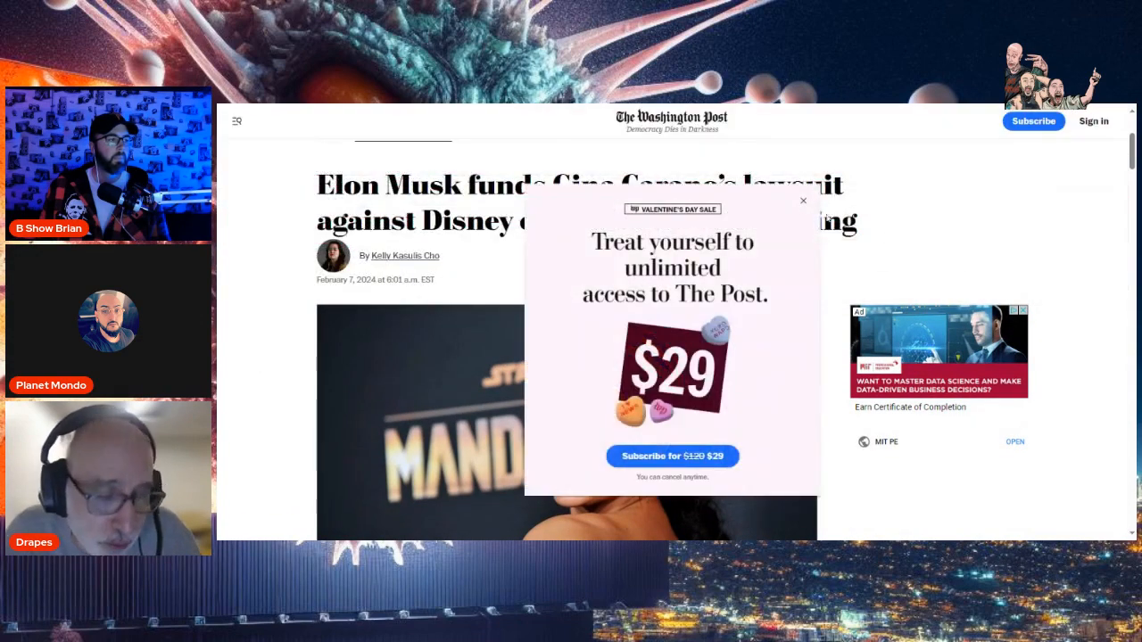
click(803, 200)
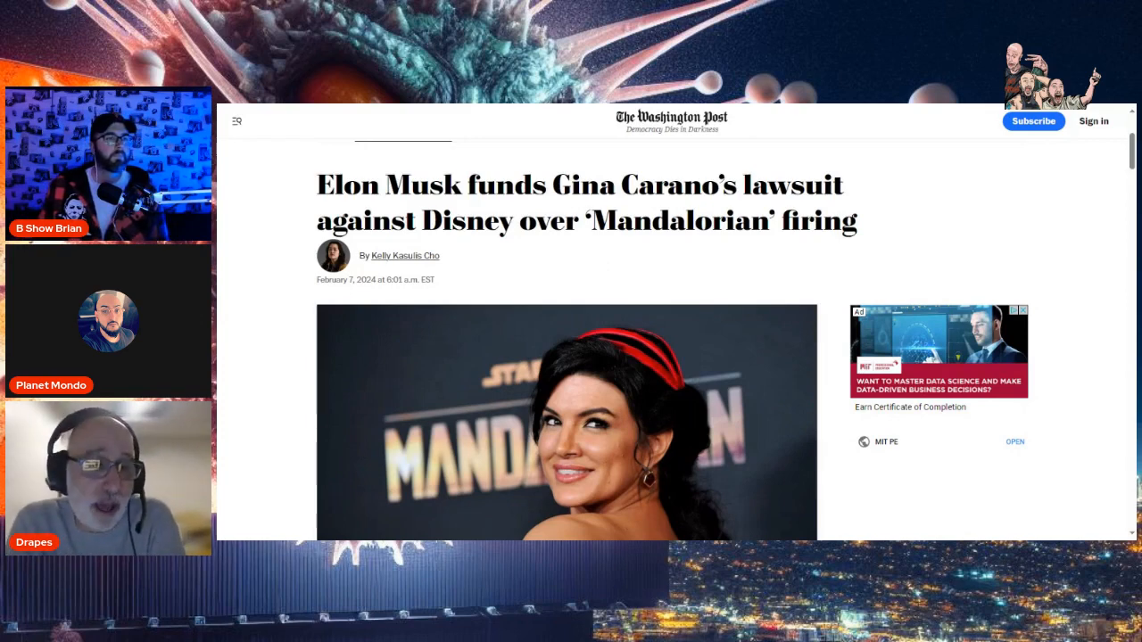
Scroll the article past its photo down to Lucasfilm's statement that Carano's posts were abhorrent.
scroll(down, 3)
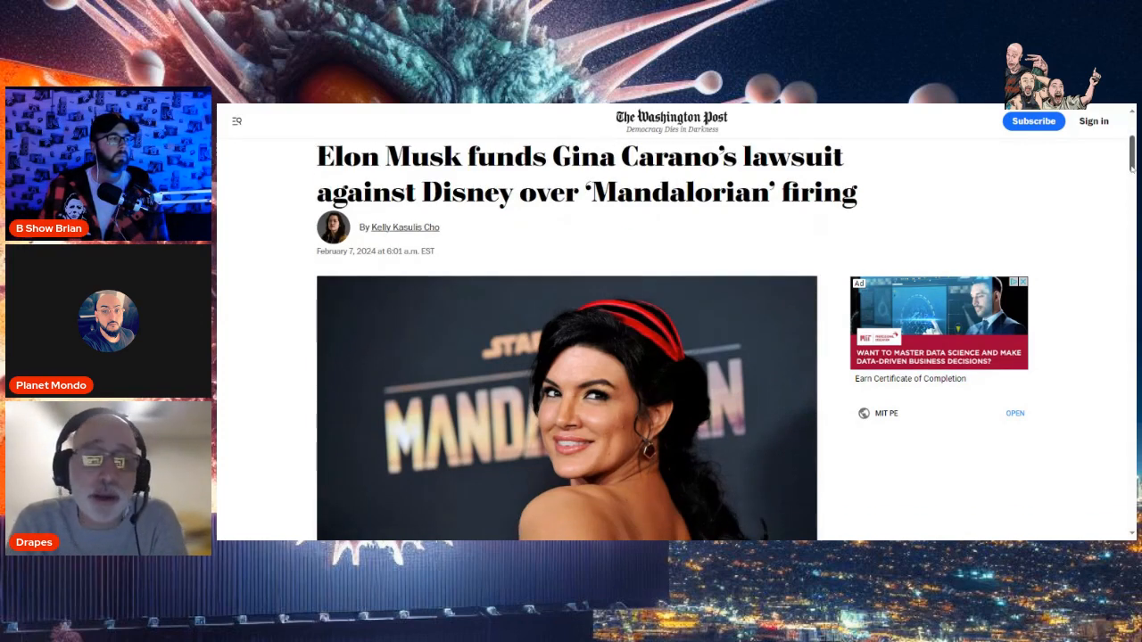
scroll(down, 3)
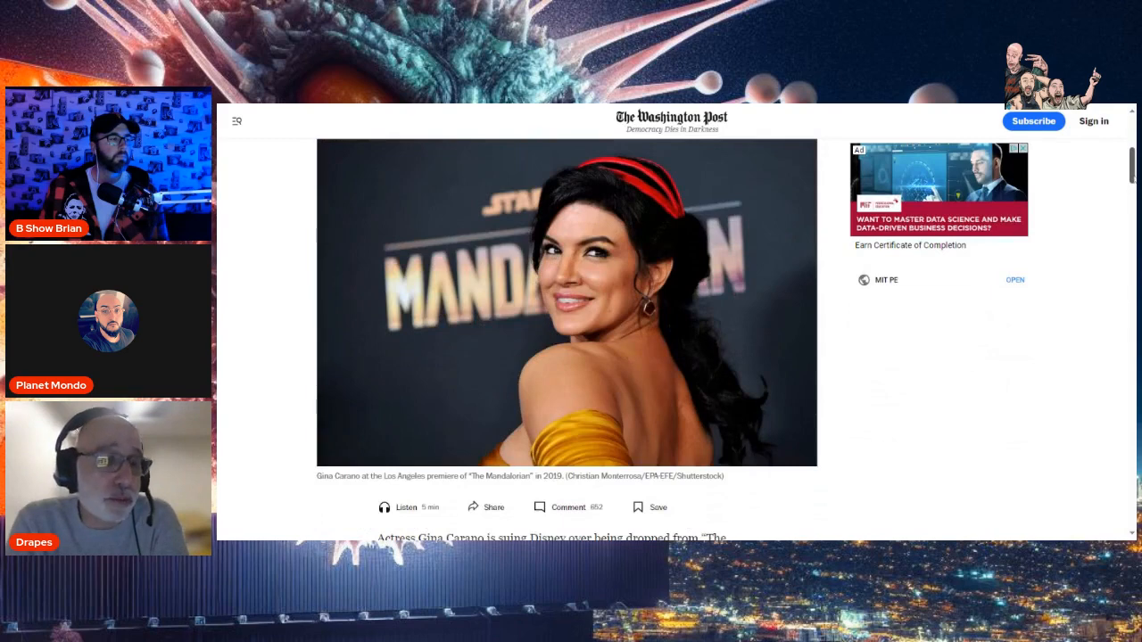
scroll(down, 3)
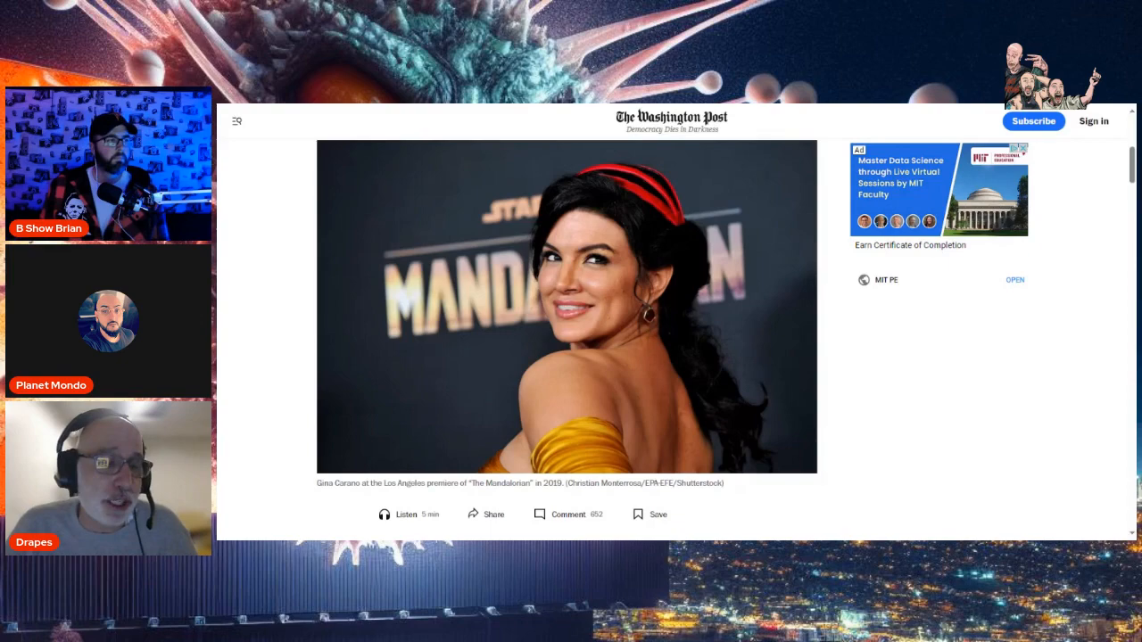
scroll(down, 3)
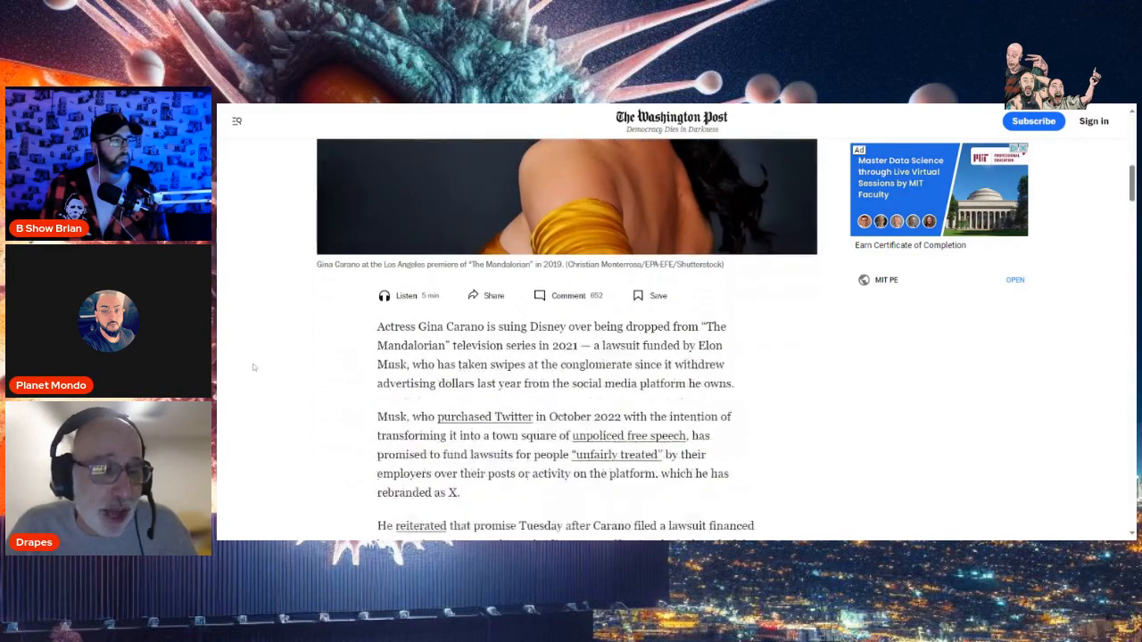
scroll(down, 3)
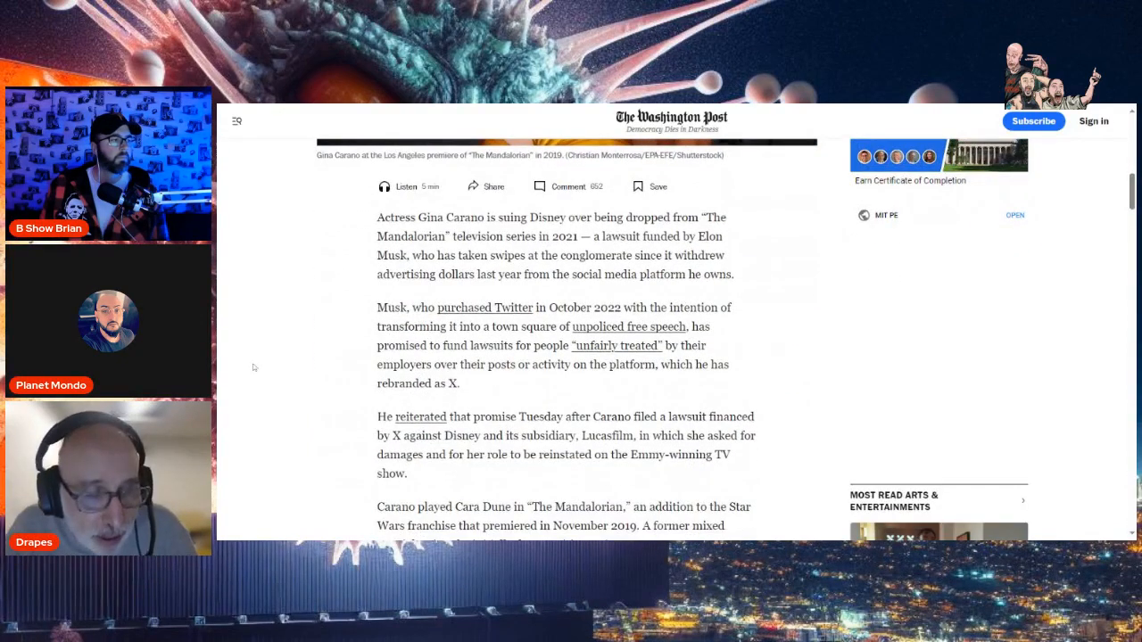
scroll(down, 3)
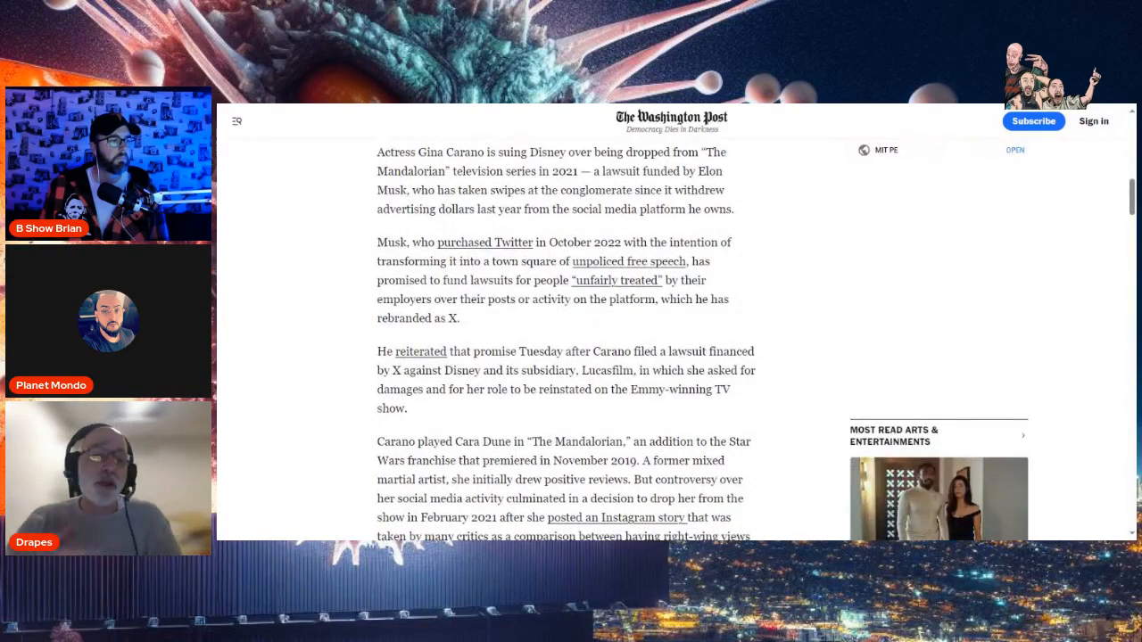
scroll(down, 3)
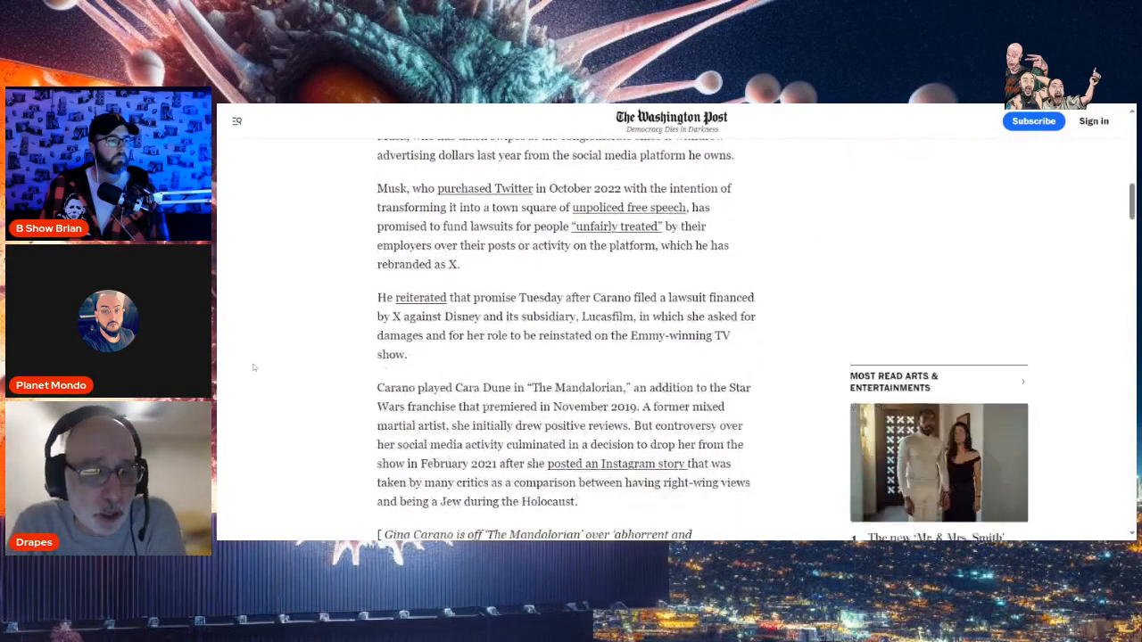
scroll(down, 3)
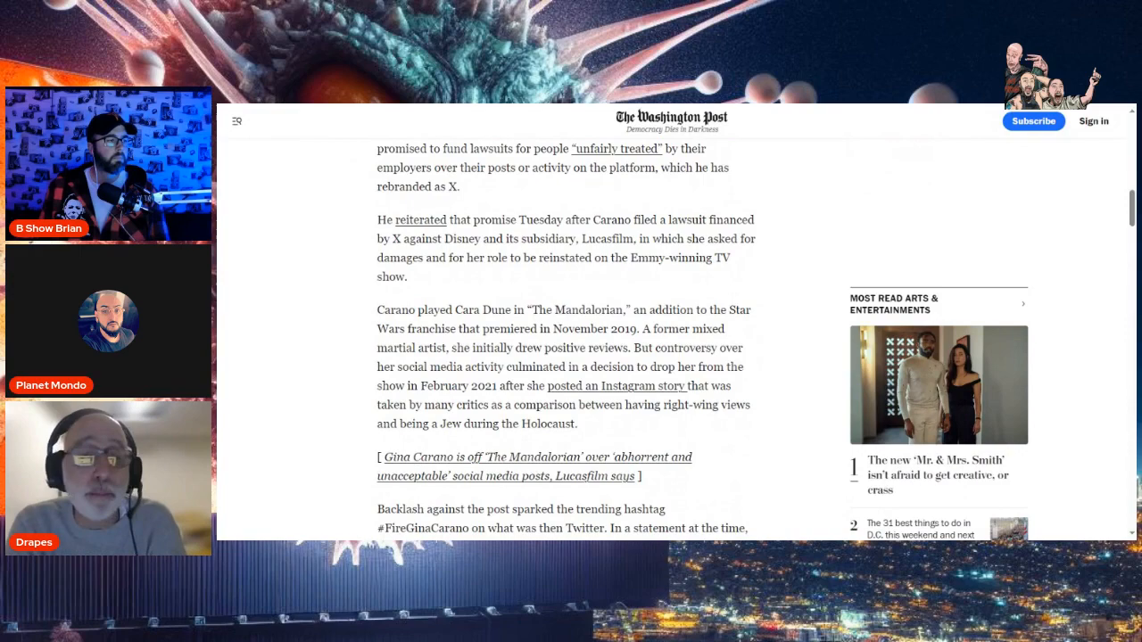
scroll(down, 3)
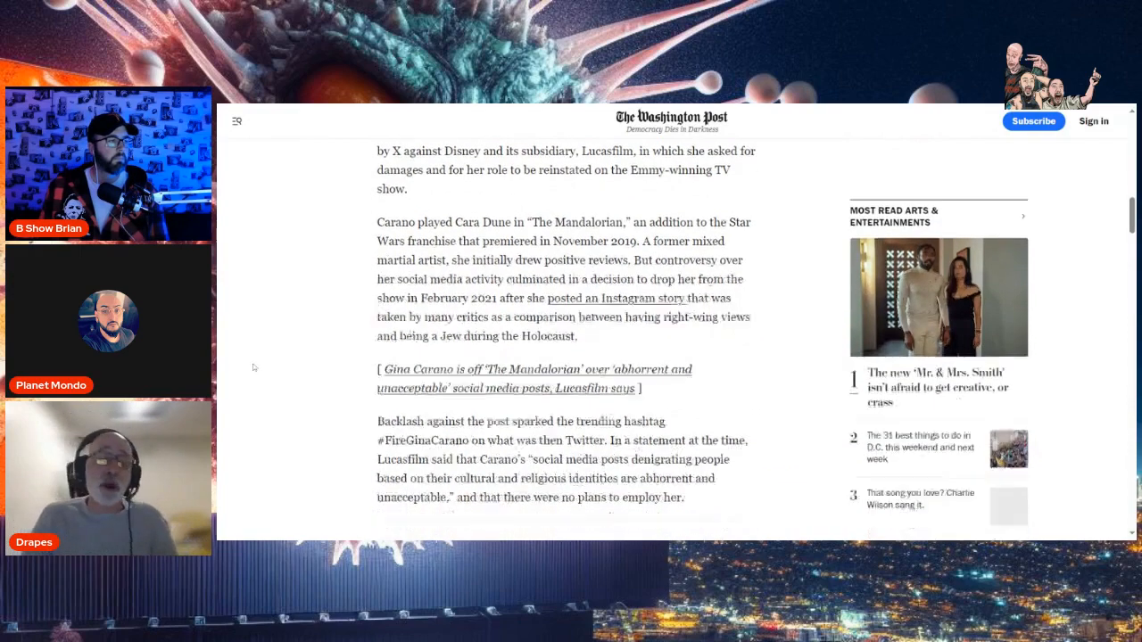
scroll(down, 3)
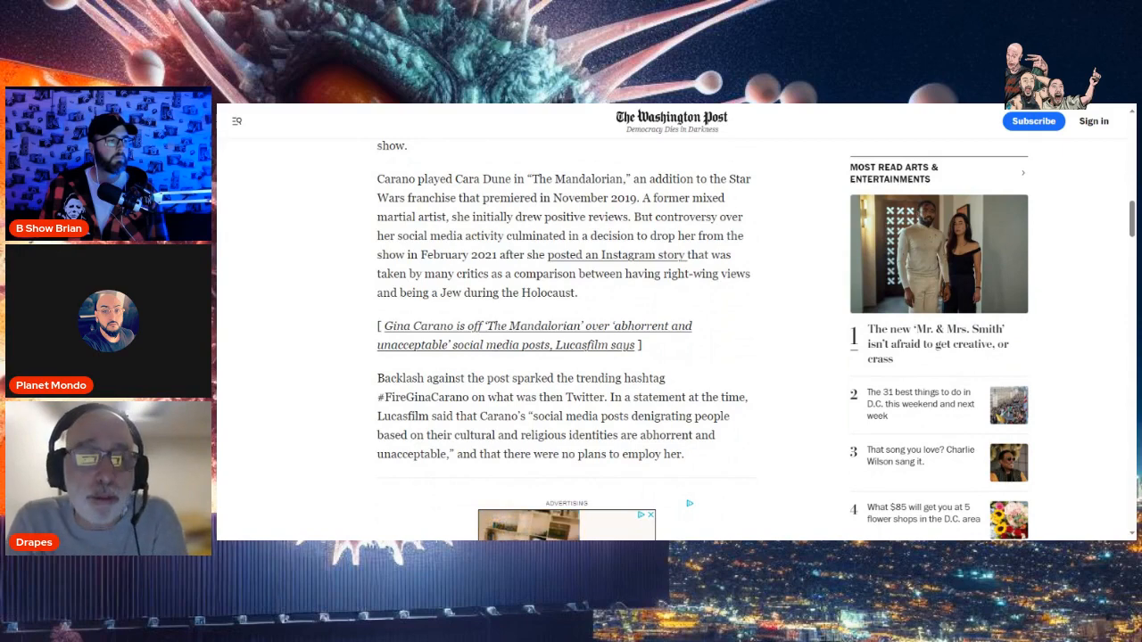
scroll(down, 3)
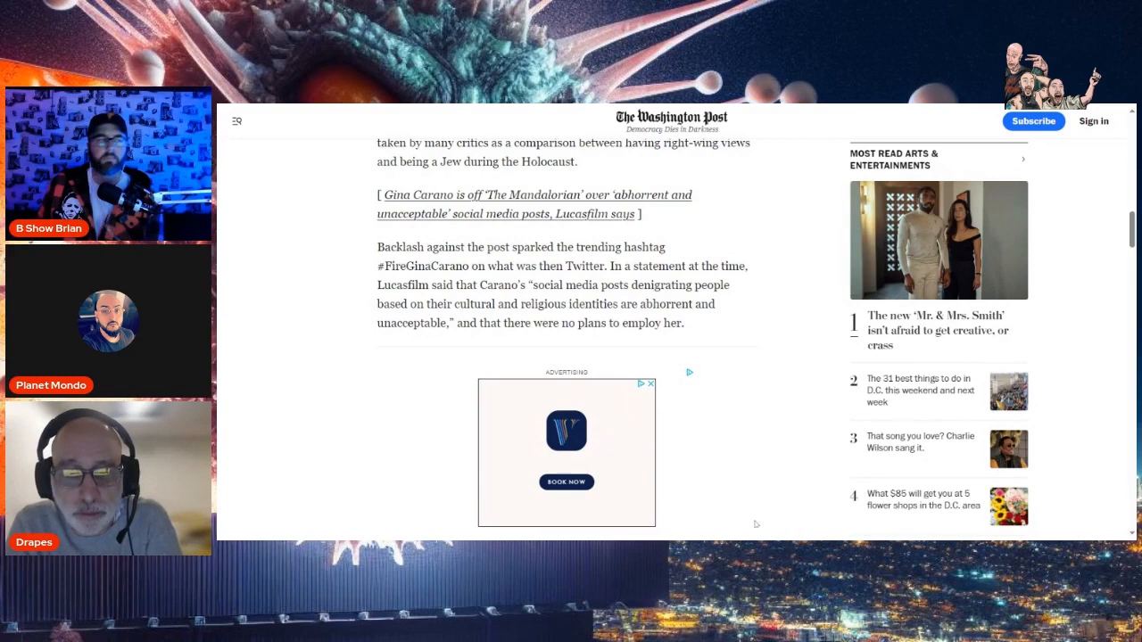
mouse_move(302, 405)
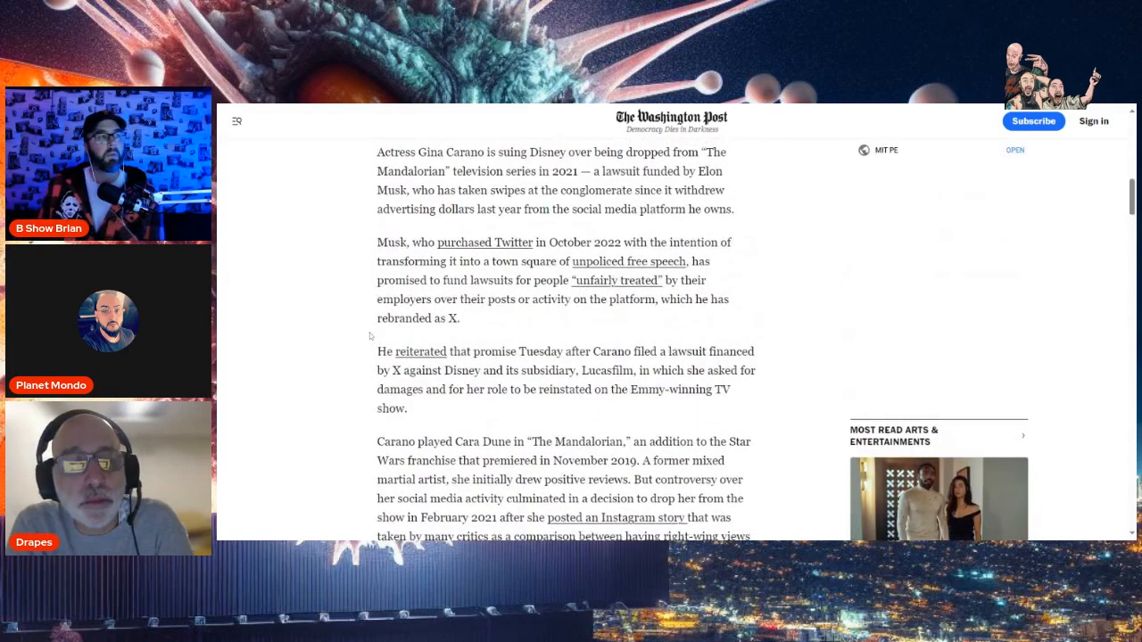
scroll(down, 3)
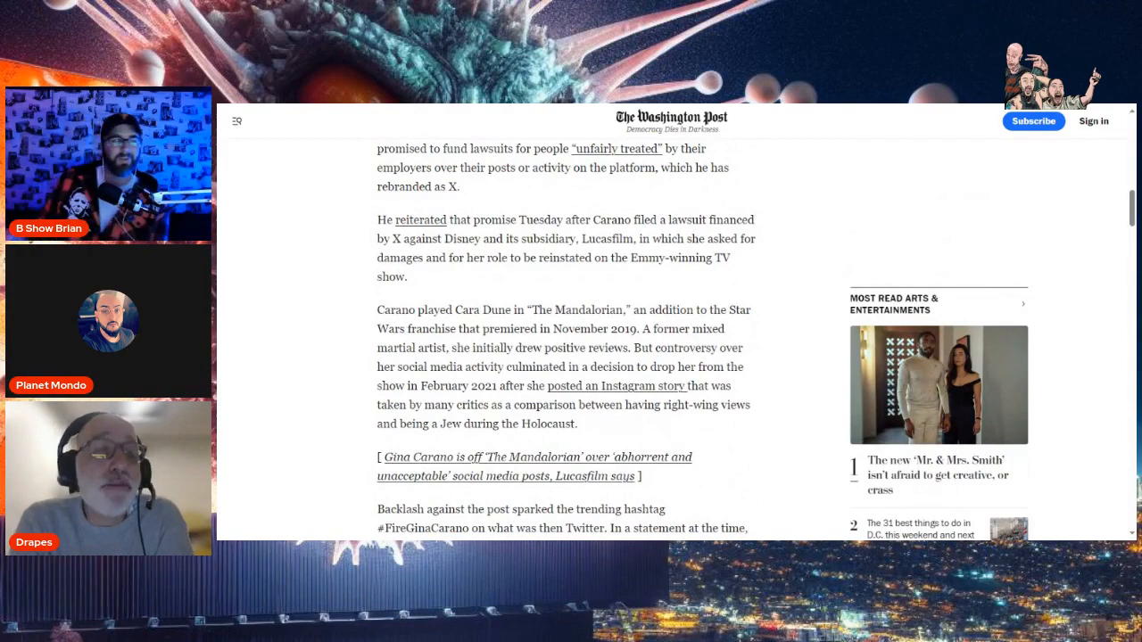
scroll(down, 3)
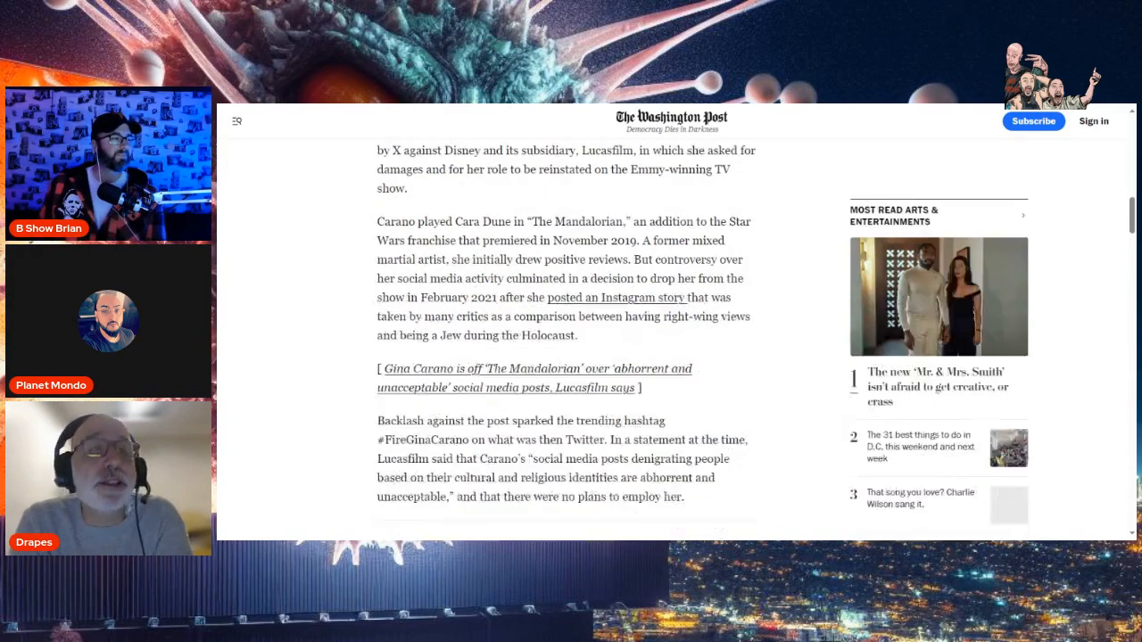
scroll(down, 3)
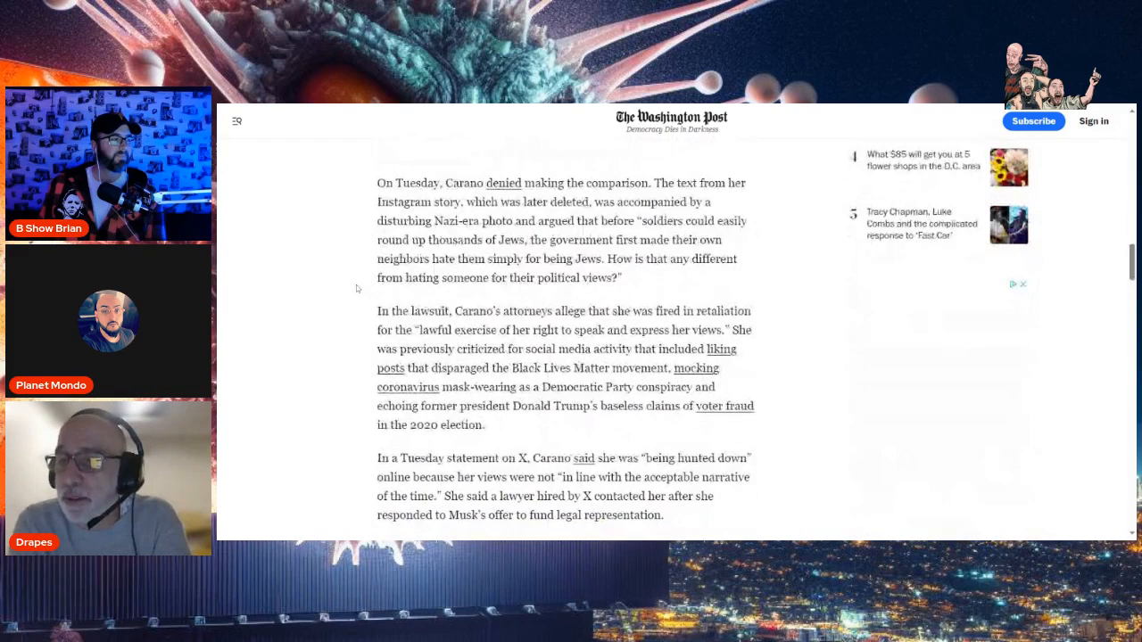
scroll(down, 3)
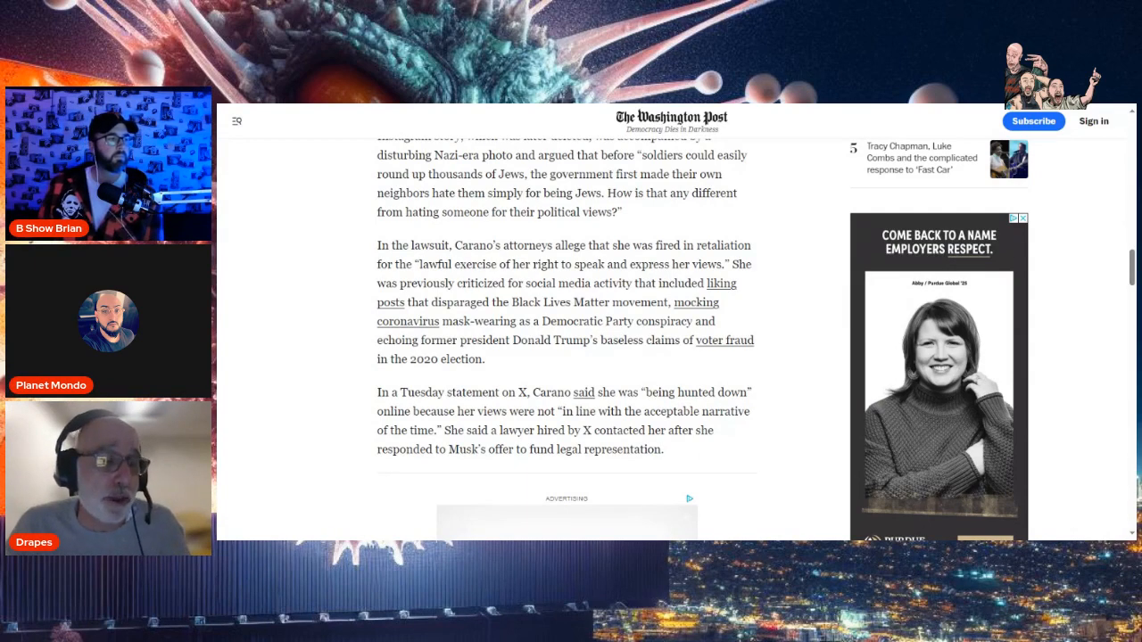
scroll(down, 3)
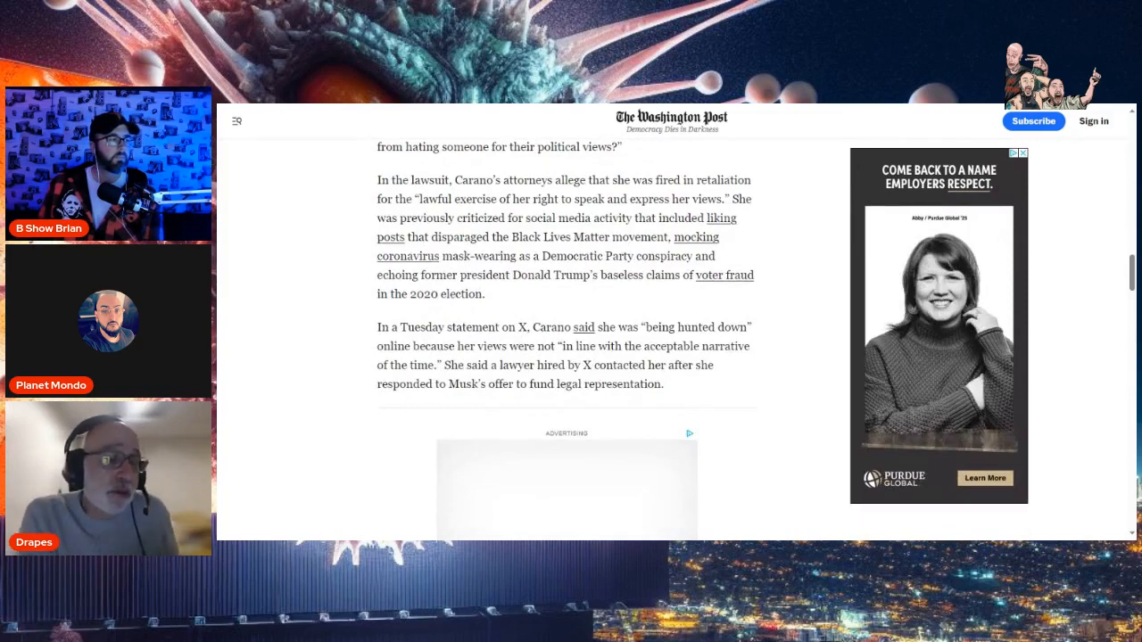
scroll(down, 3)
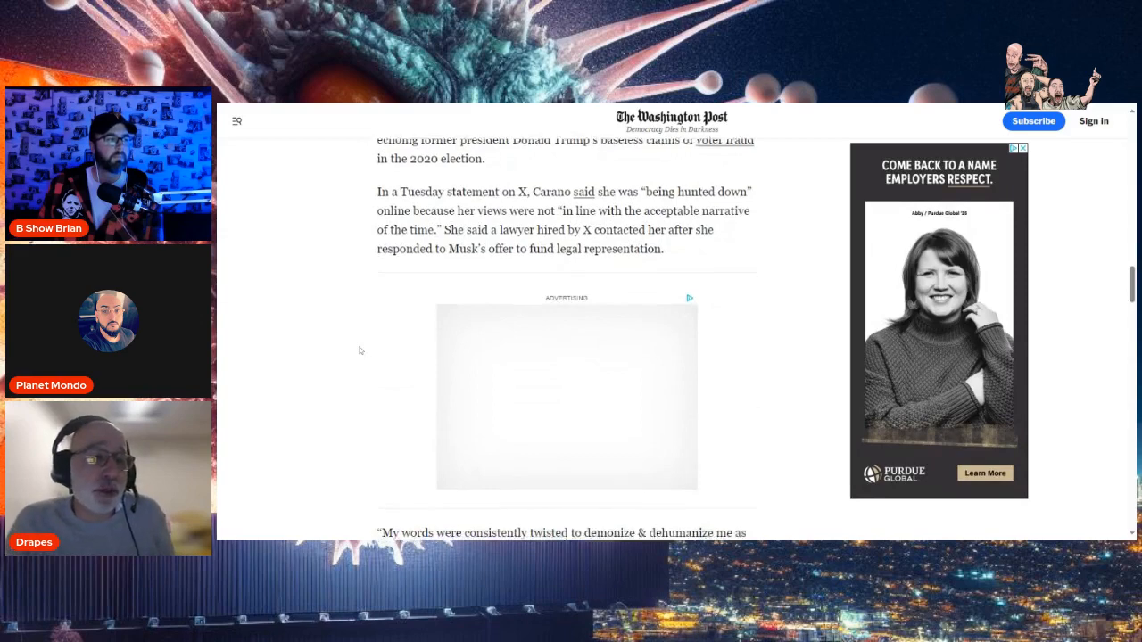
scroll(down, 3)
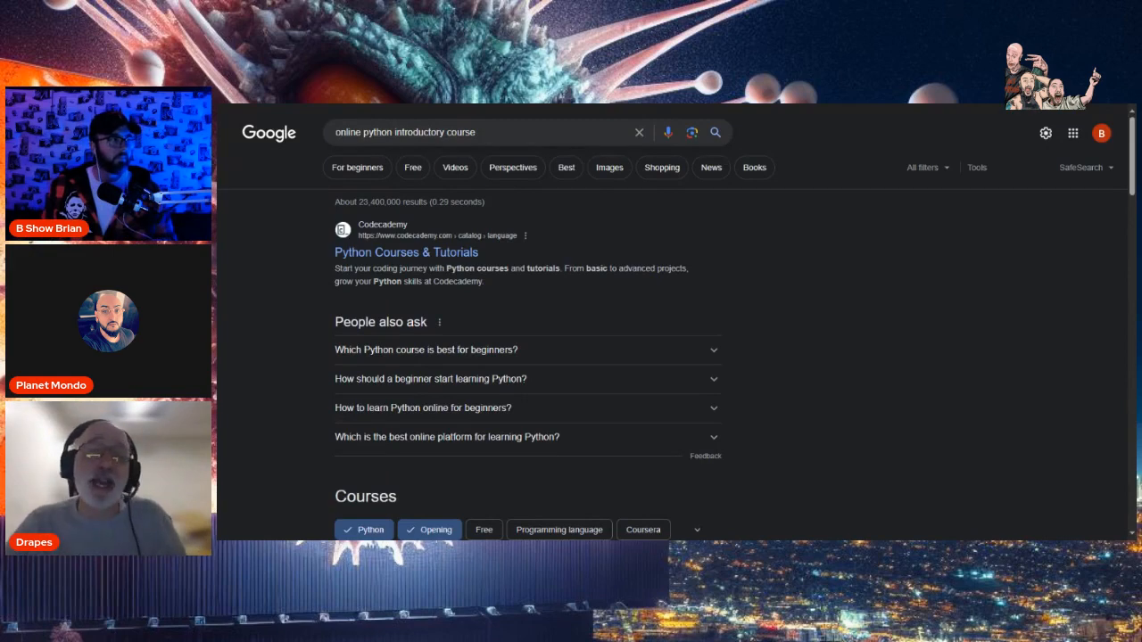
Search Google for 'gina carano', switch to image results and browse down the grid.
text(gina drse)
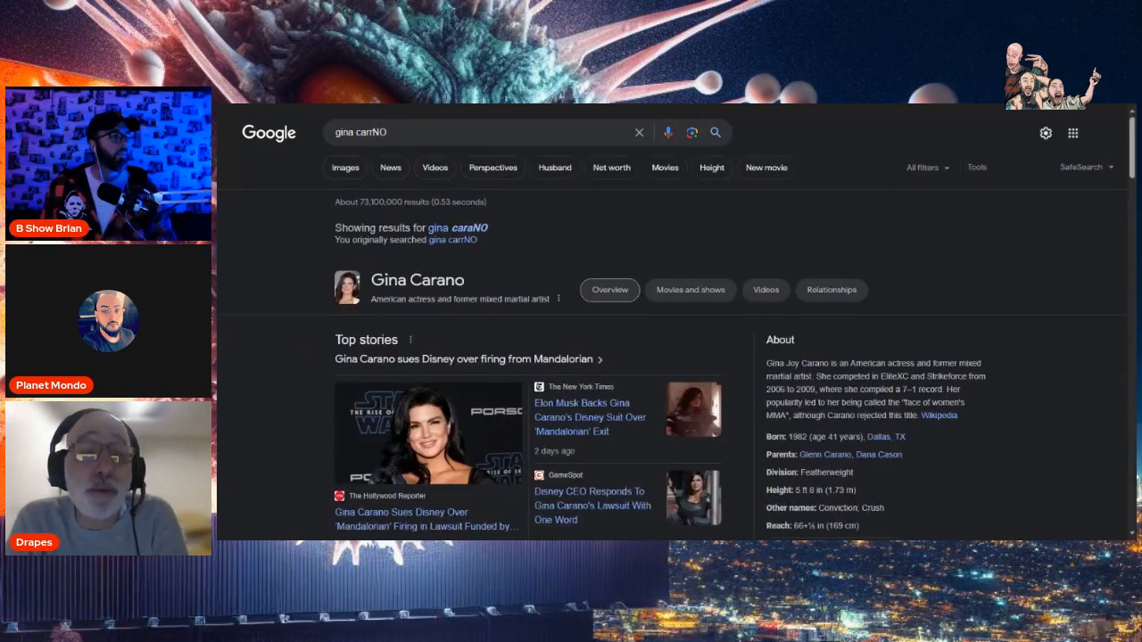
click(346, 168)
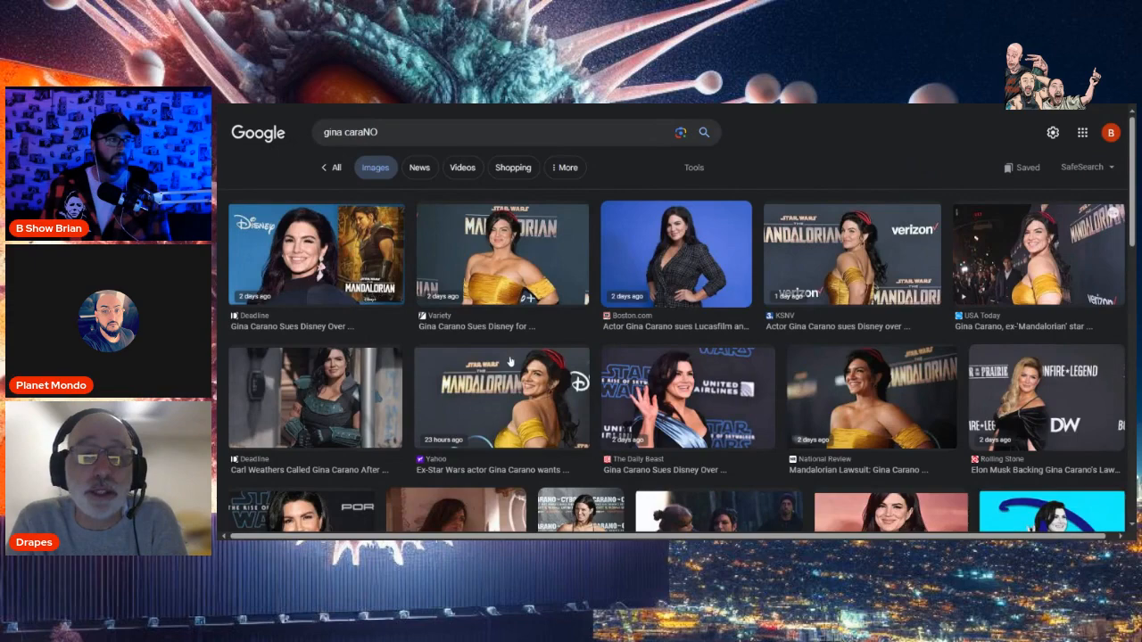
scroll(down, 3)
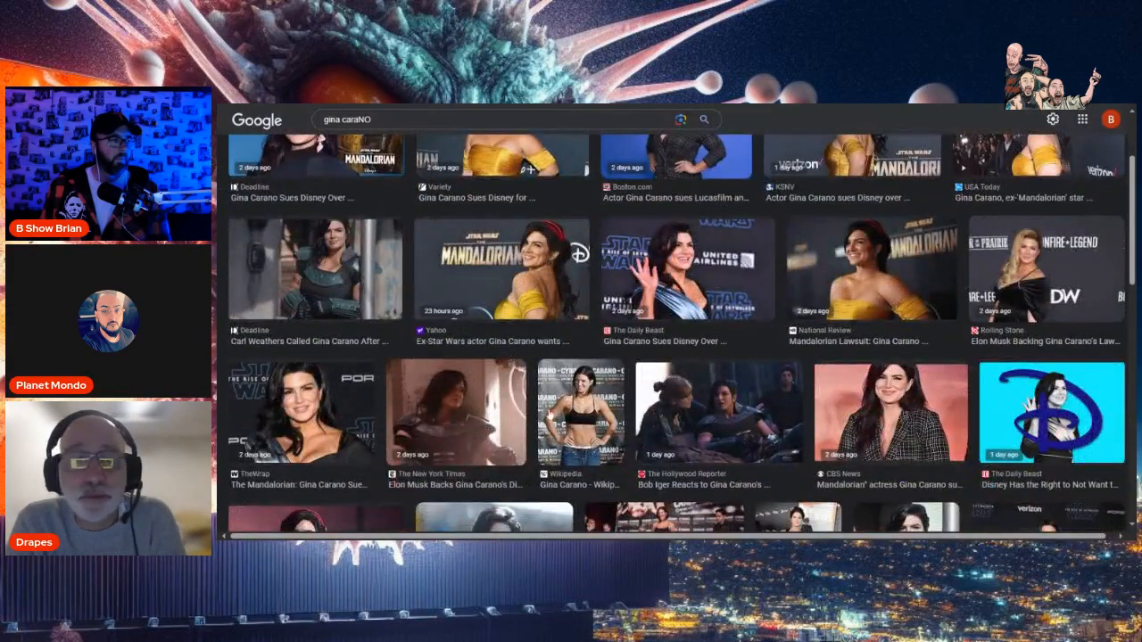
scroll(down, 3)
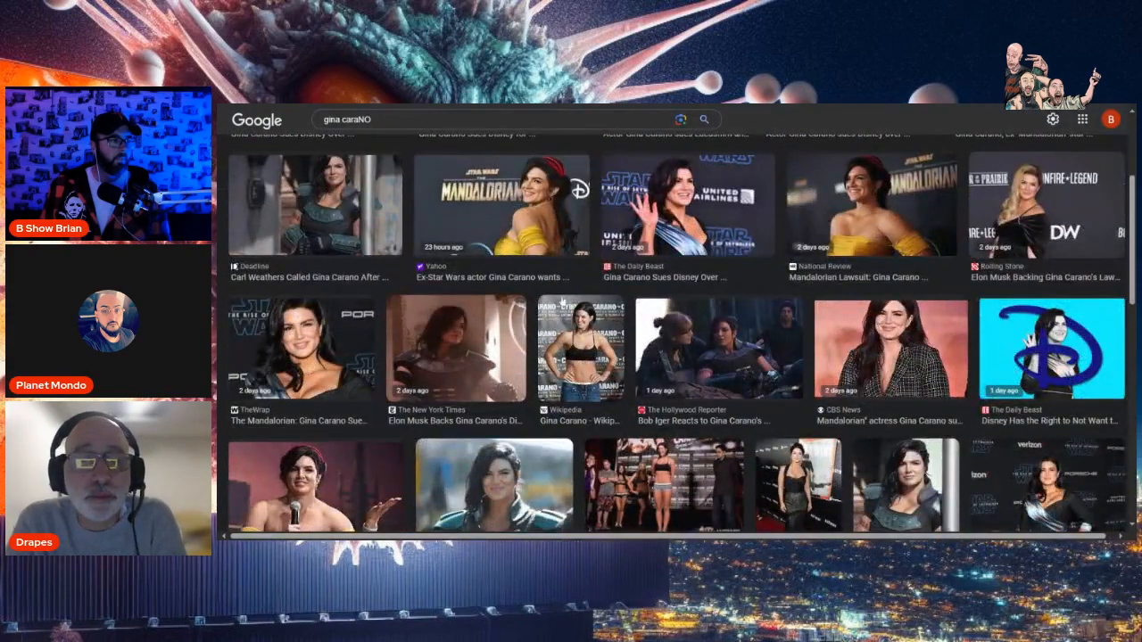
scroll(down, 3)
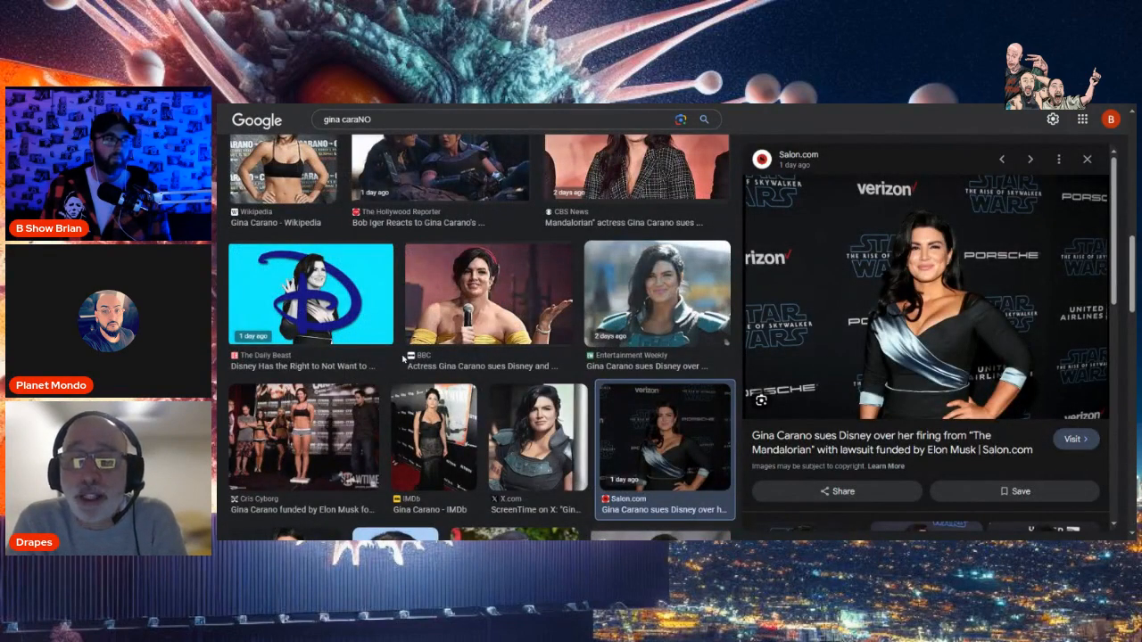
scroll(down, 3)
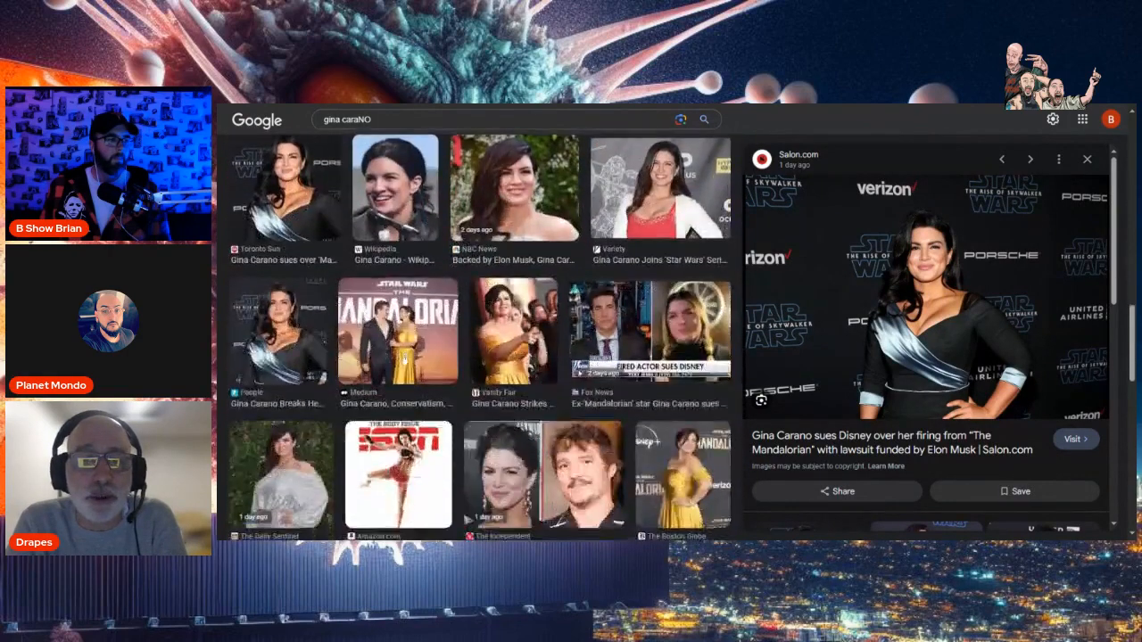
scroll(down, 3)
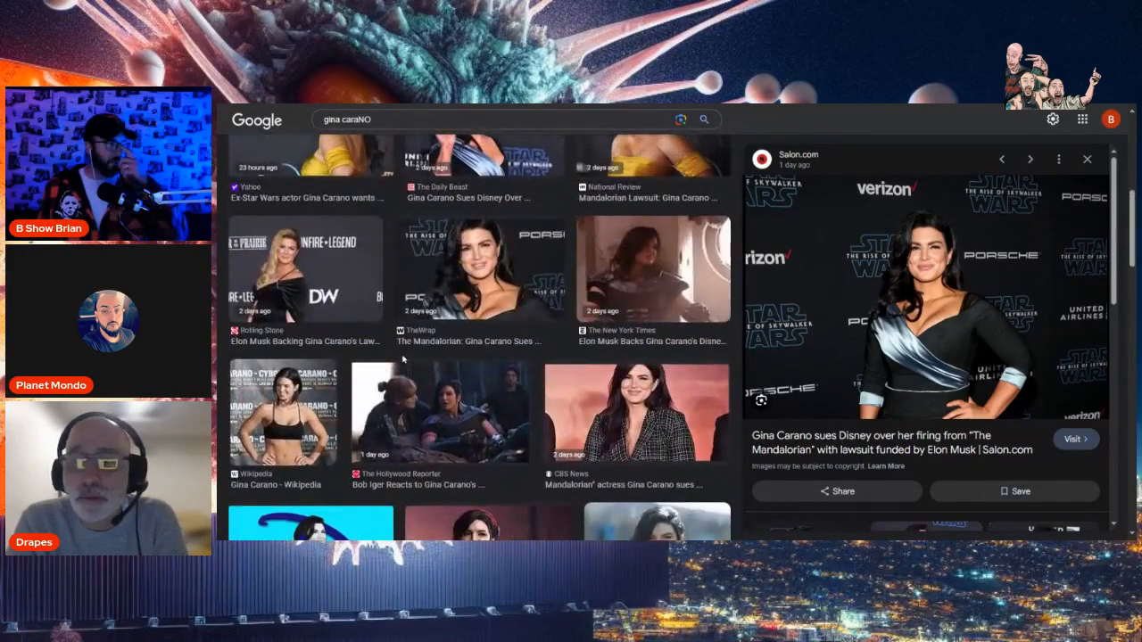
Preview the Wikipedia photo, the X.com armor image, the People story image and the Salon.com 'total knockout' photo.
click(282, 426)
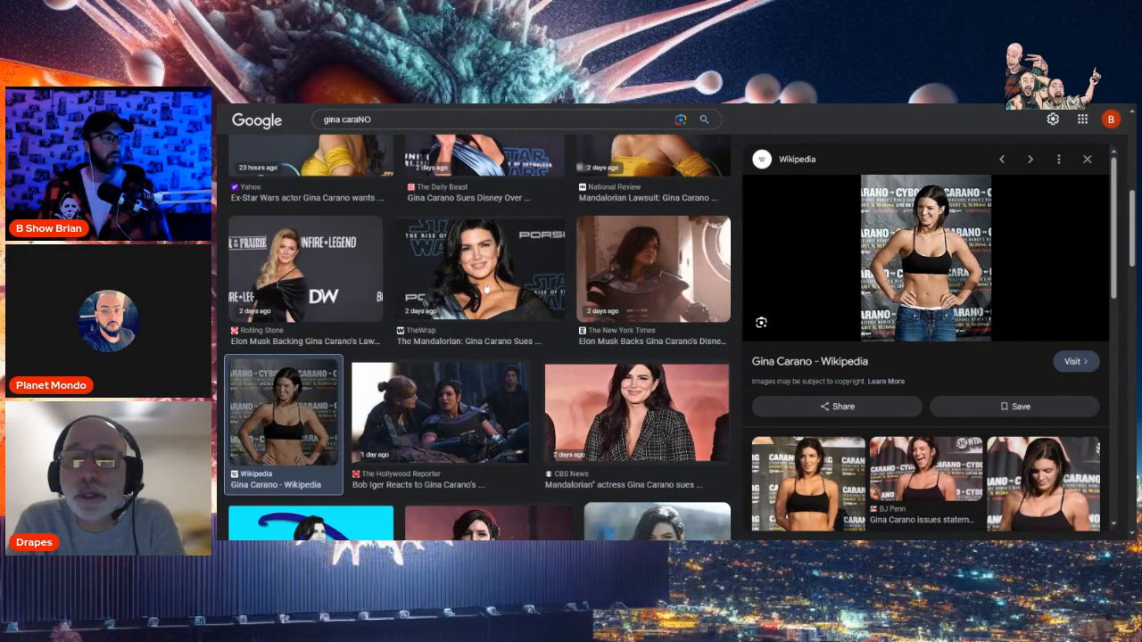
scroll(down, 3)
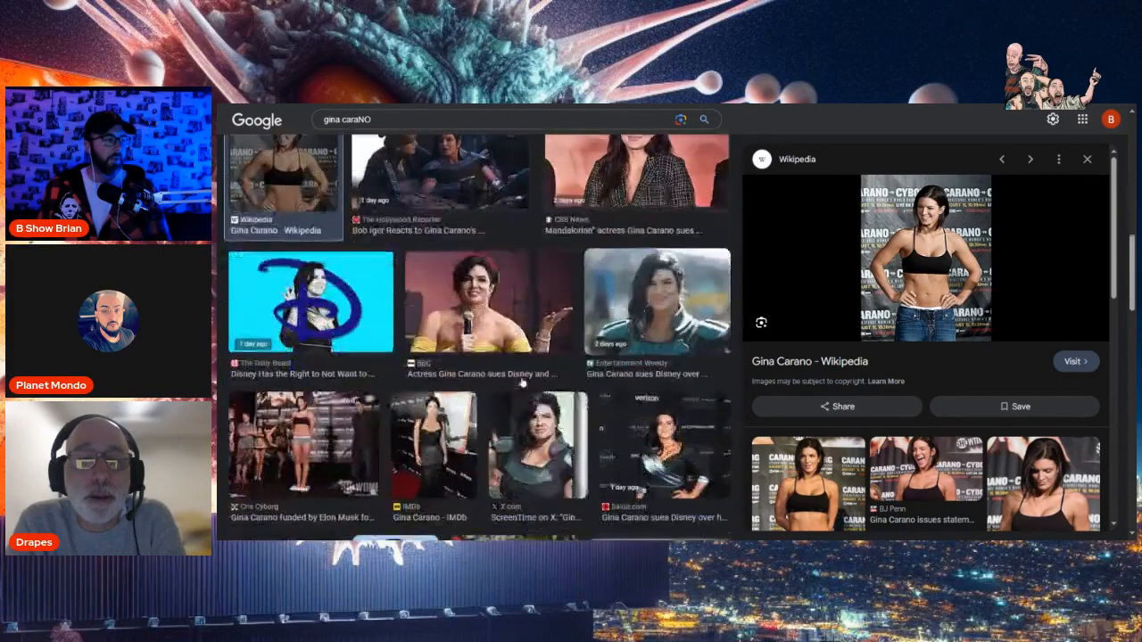
click(436, 437)
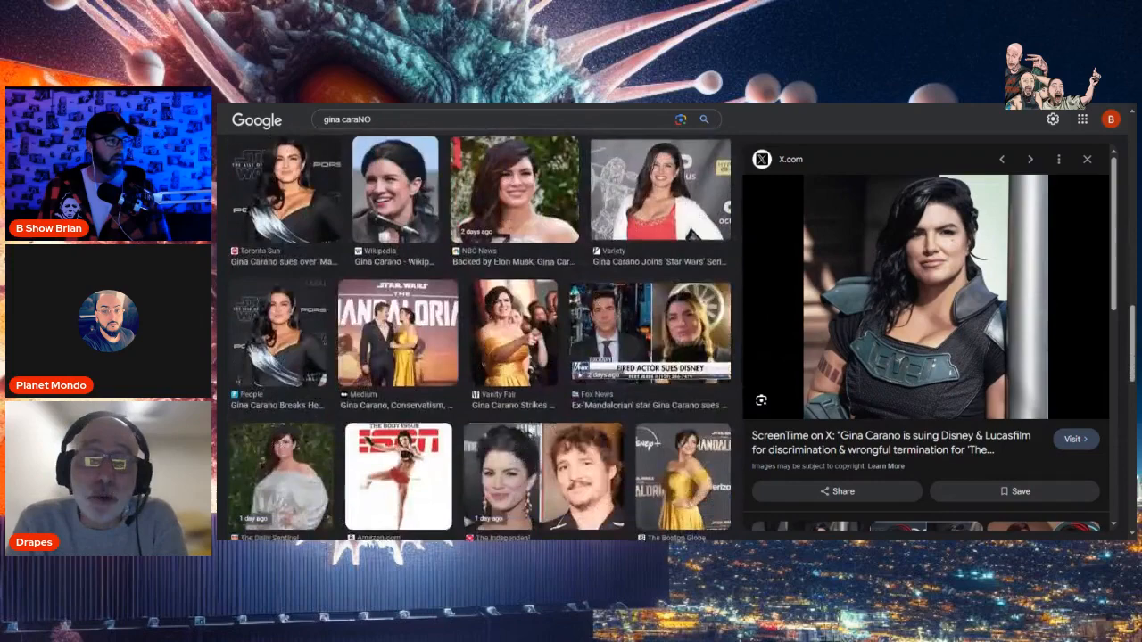
click(278, 330)
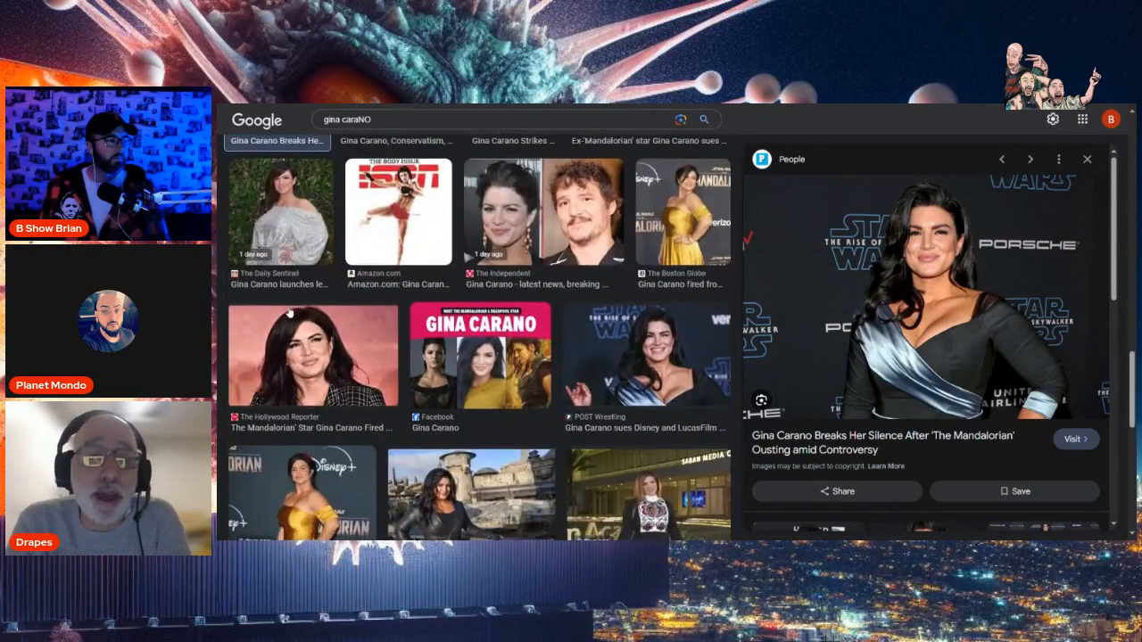
scroll(down, 3)
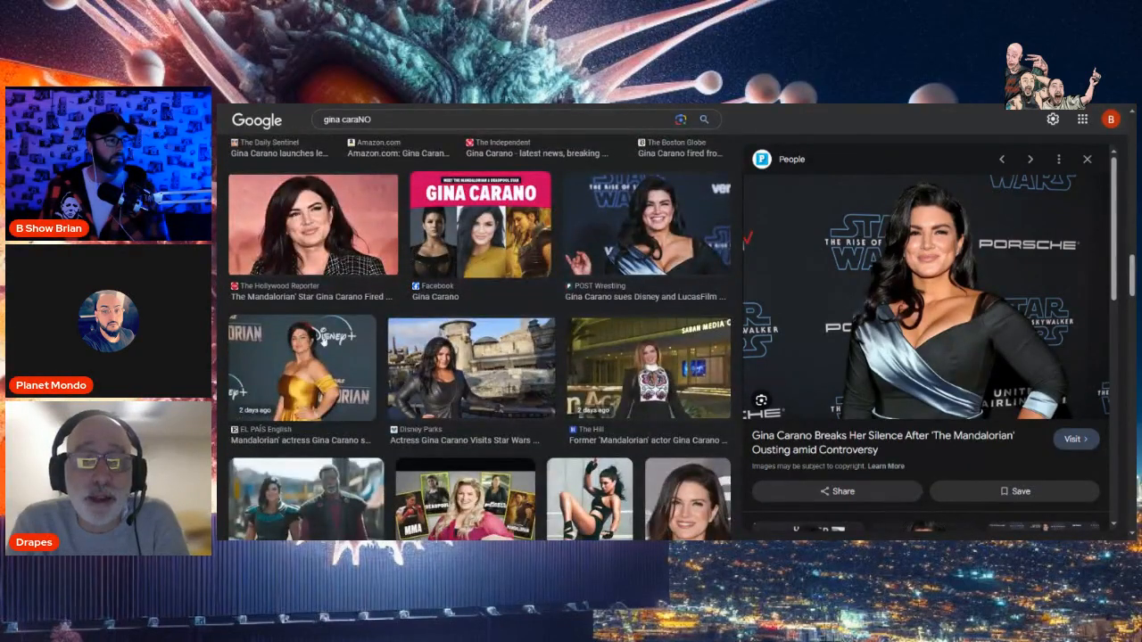
scroll(down, 3)
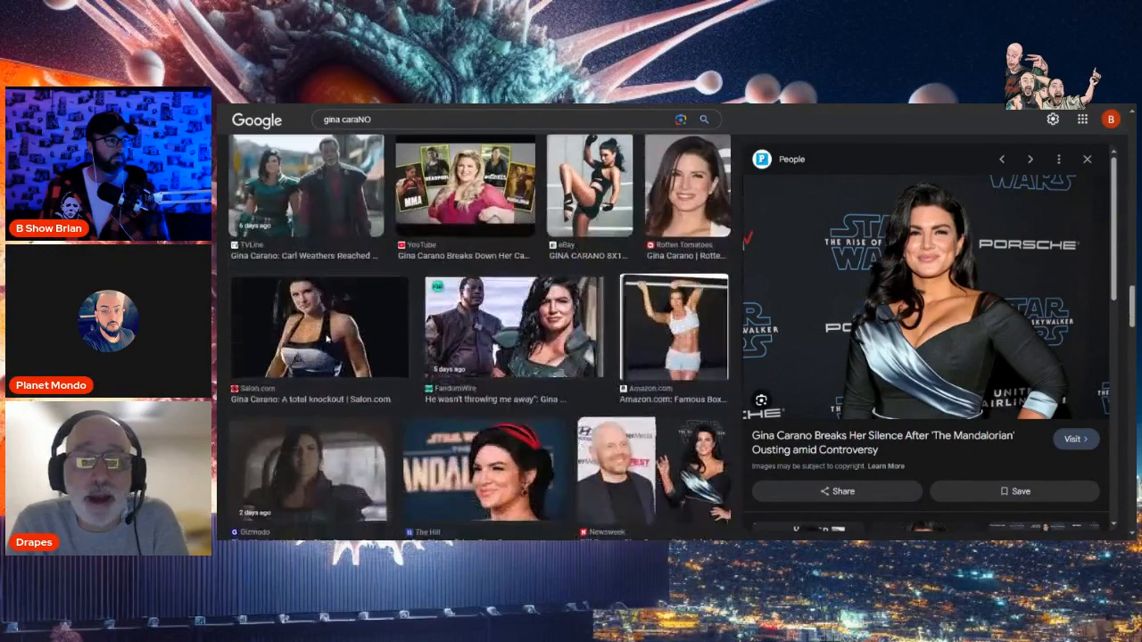
click(318, 329)
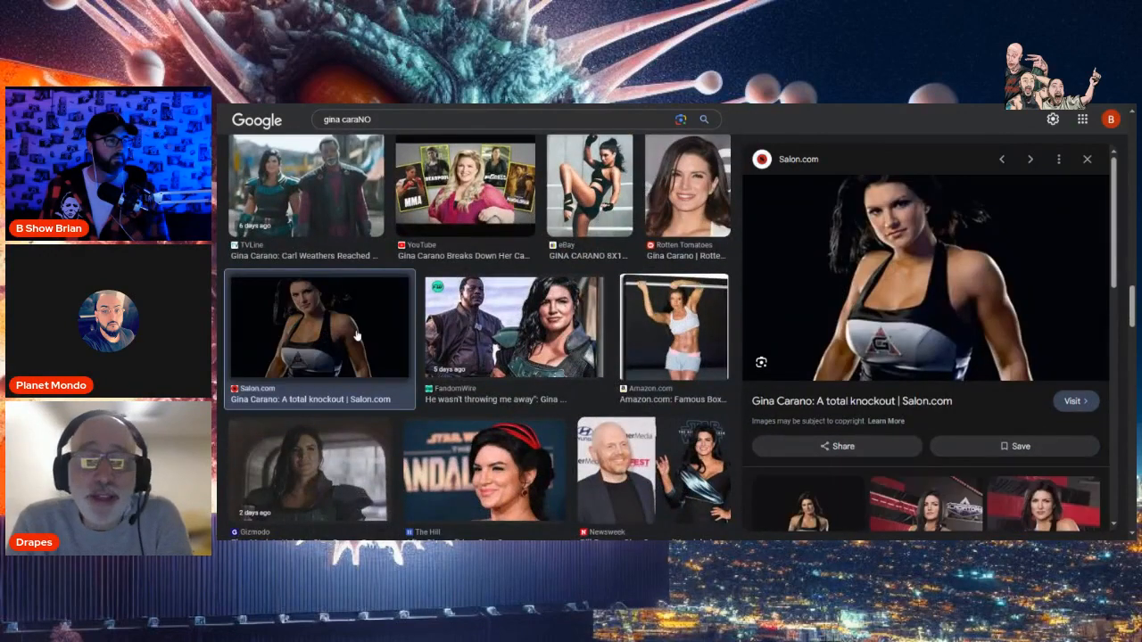
Enlarge the E! News 'Henry Cavill and Gina Carano Split' photo and keep browsing the results beside it.
scroll(down, 3)
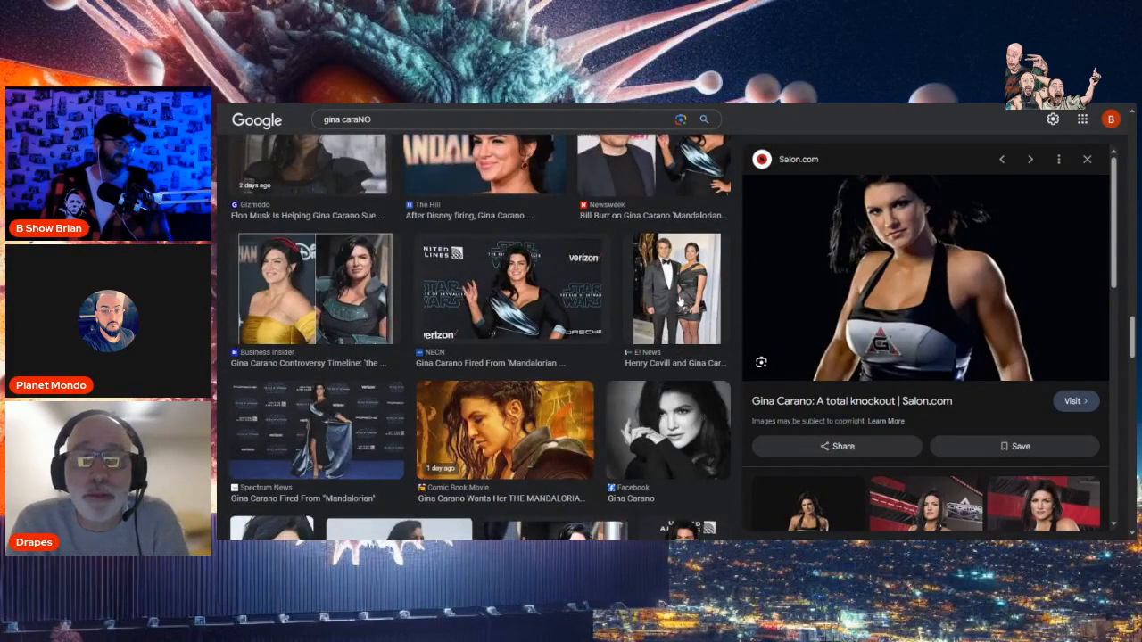
click(675, 288)
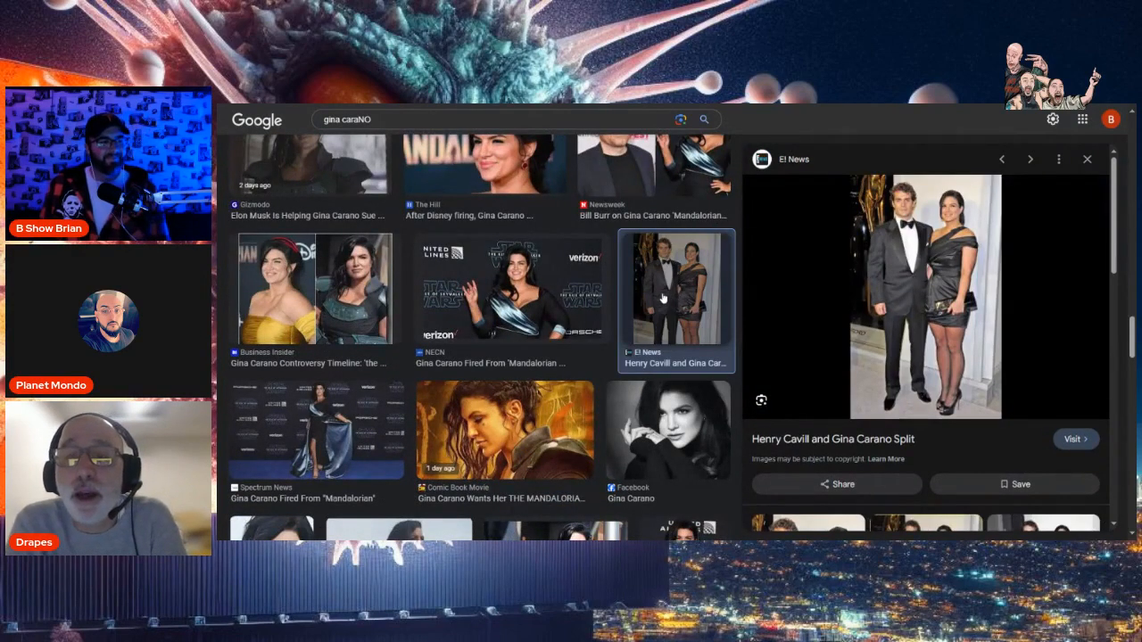
scroll(down, 3)
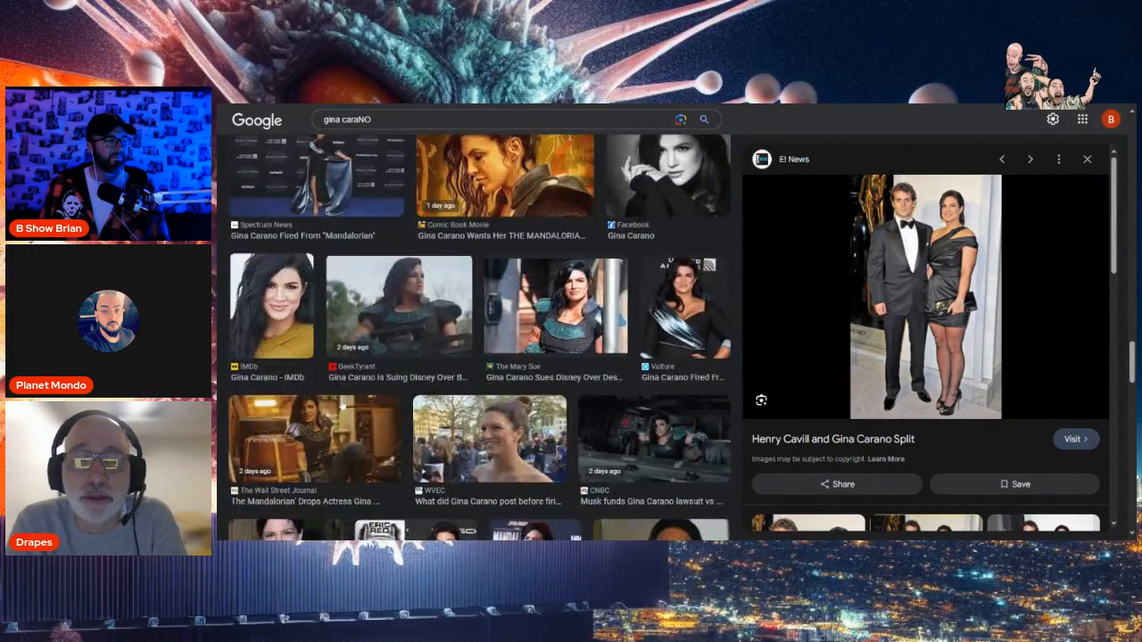
scroll(down, 3)
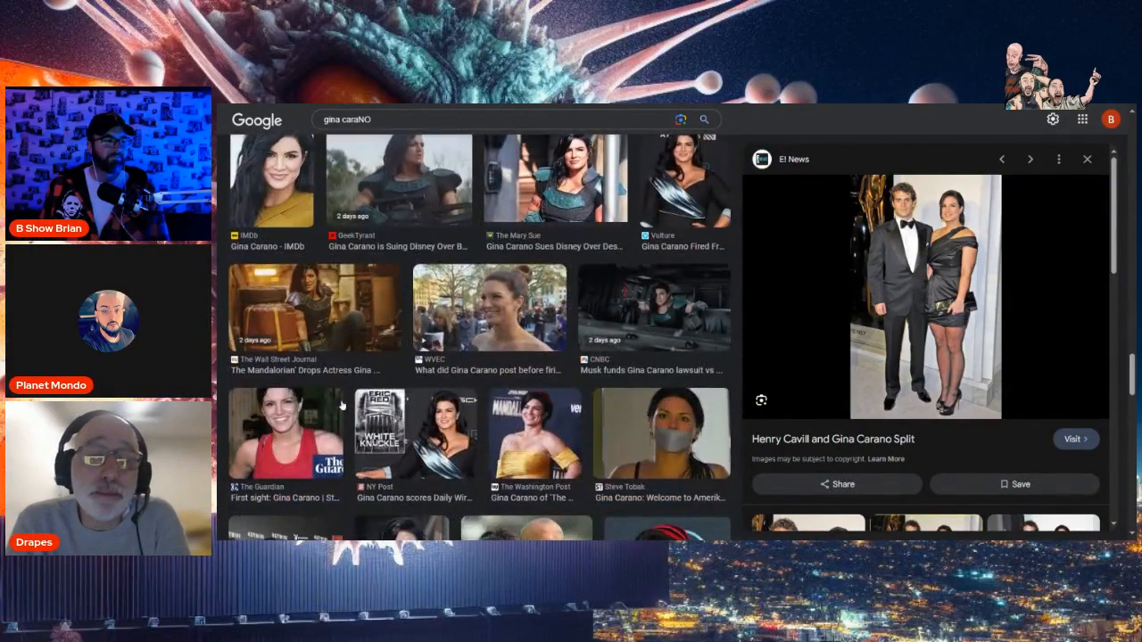
scroll(down, 3)
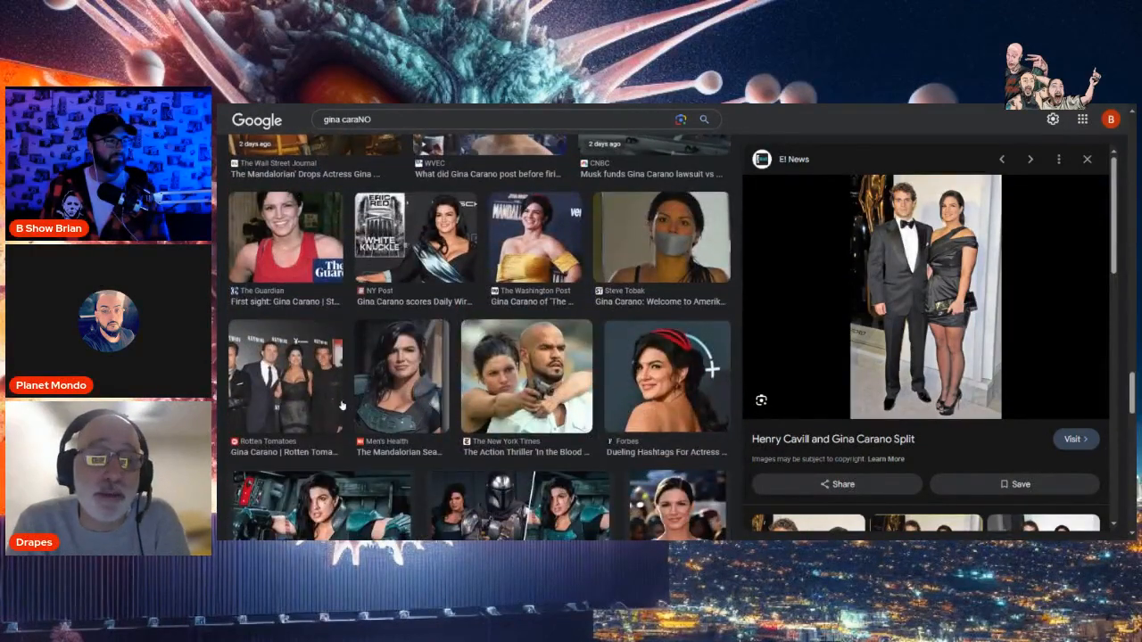
scroll(down, 3)
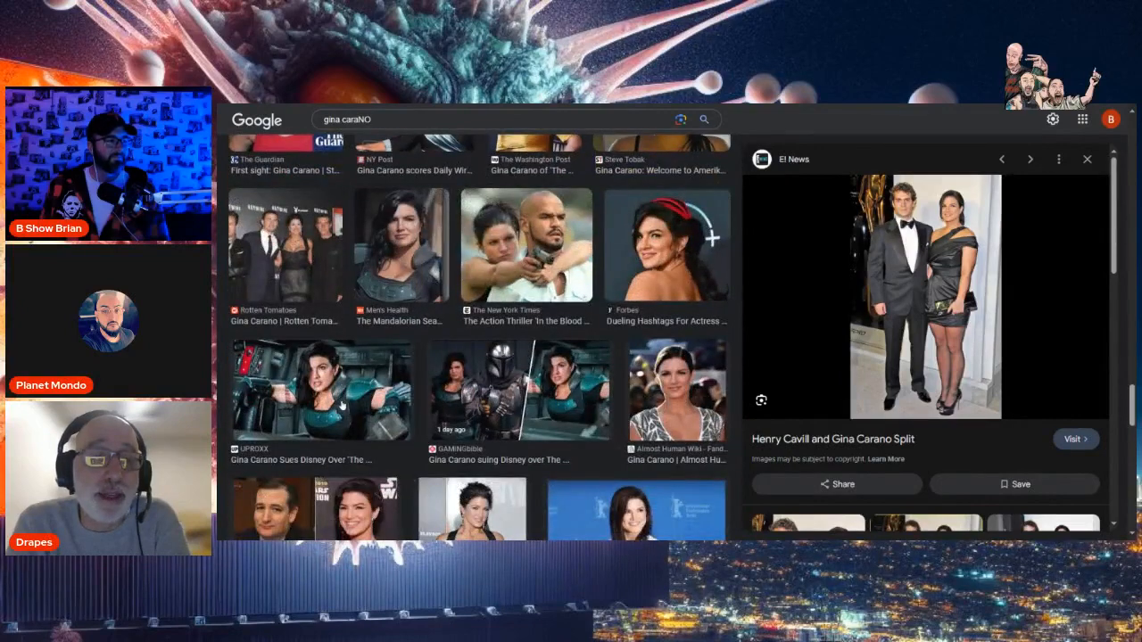
scroll(down, 3)
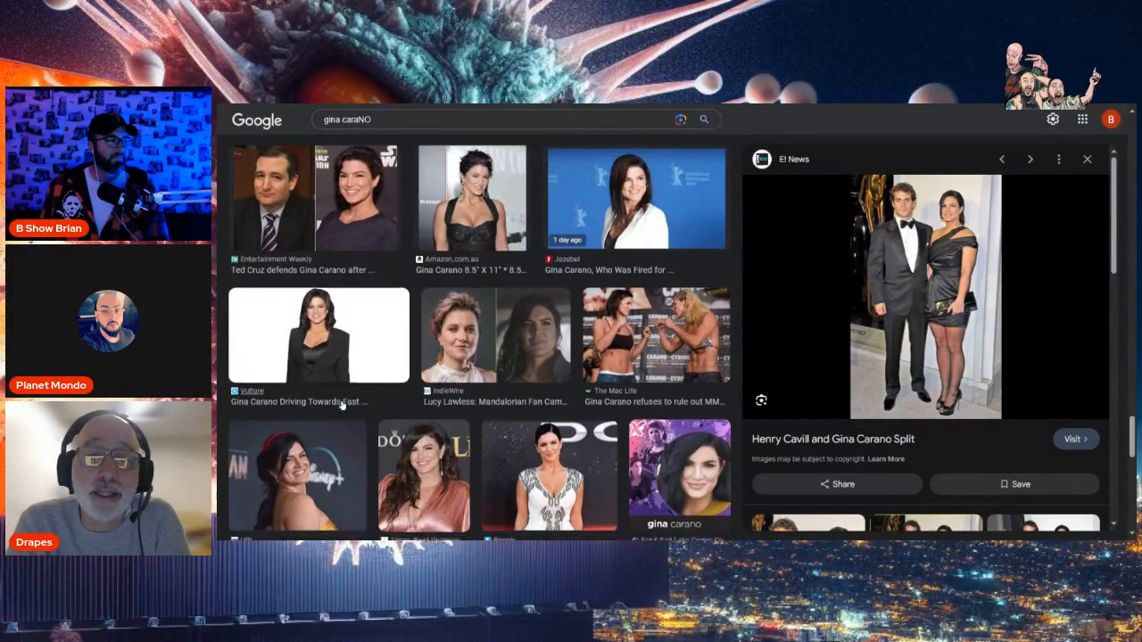
scroll(down, 3)
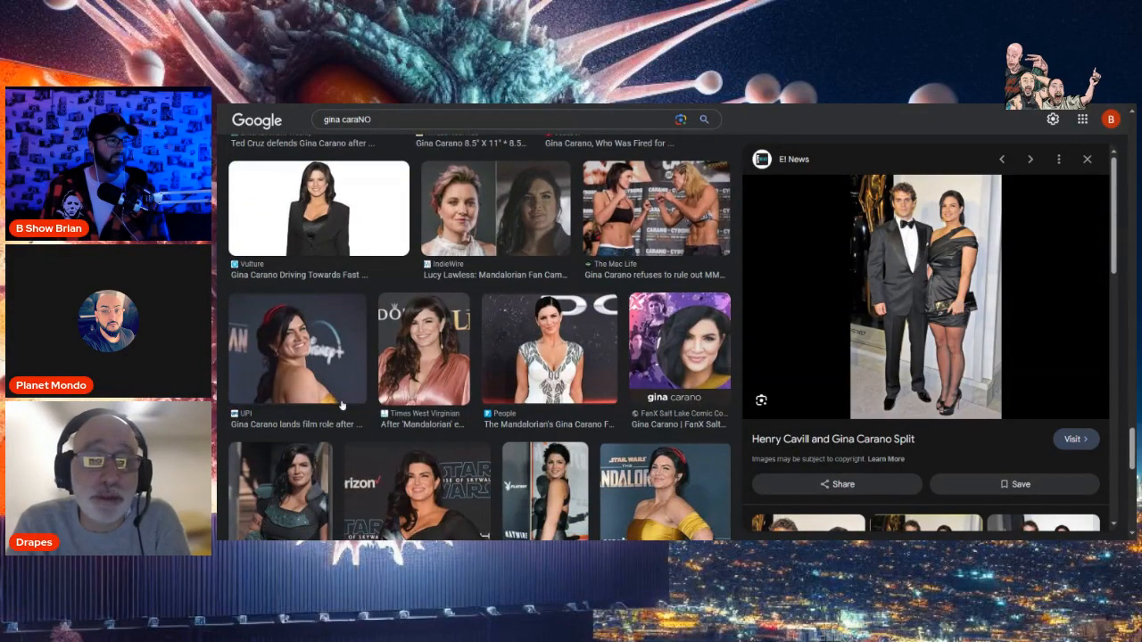
scroll(down, 3)
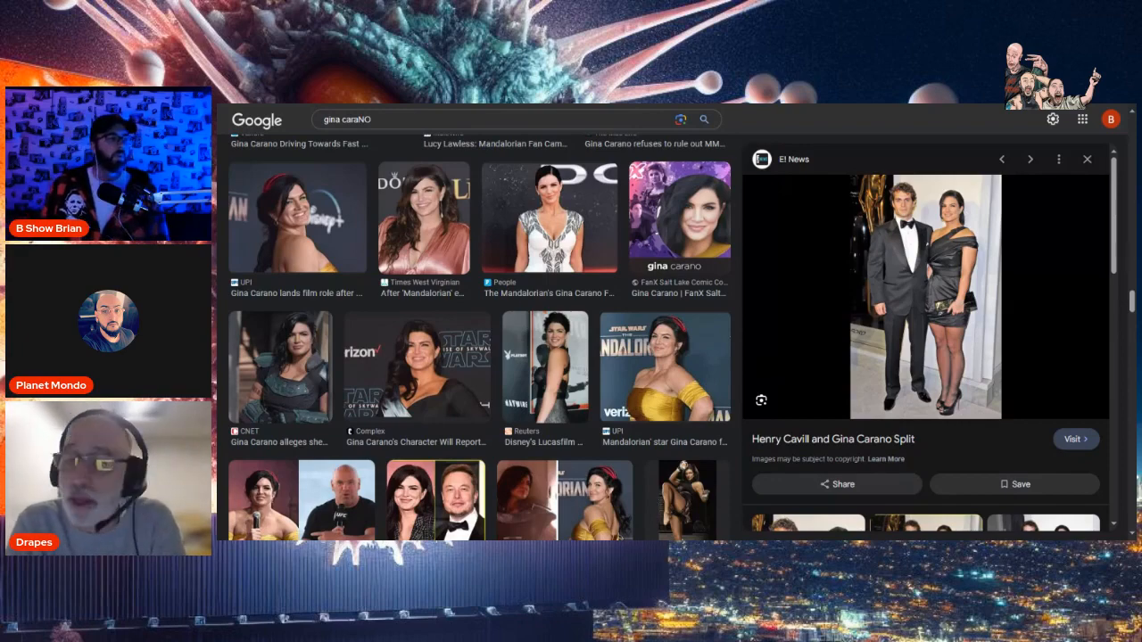
scroll(down, 3)
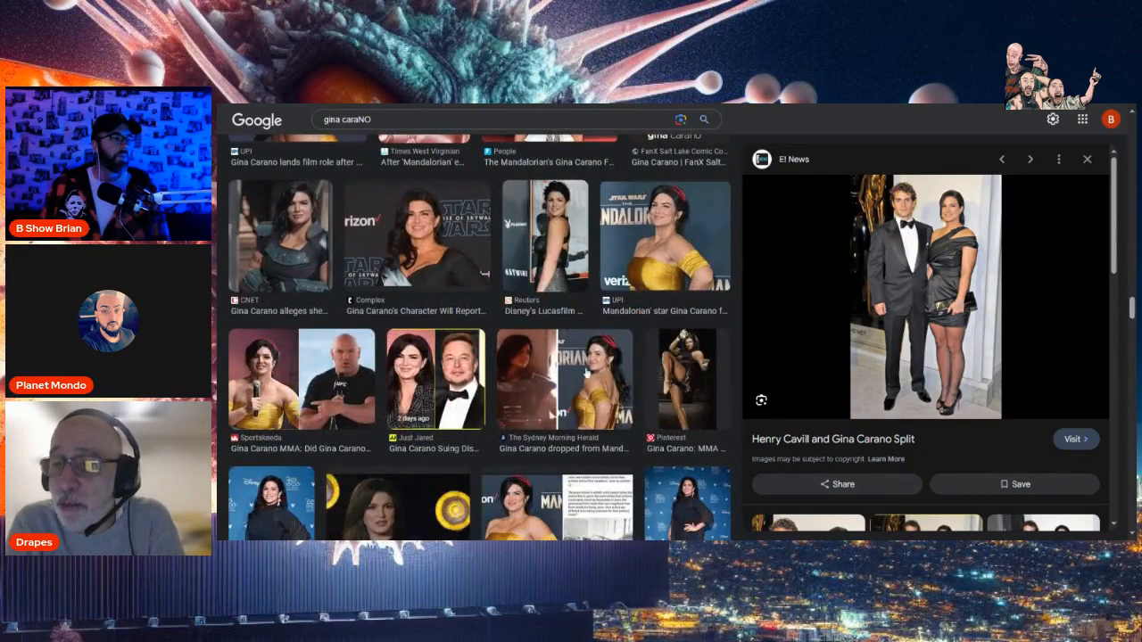
Preview the Pinterest 'MMA Fighter and Actress' image and the Snopes Disney Imagineering fact-check, then continue down the grid.
click(687, 378)
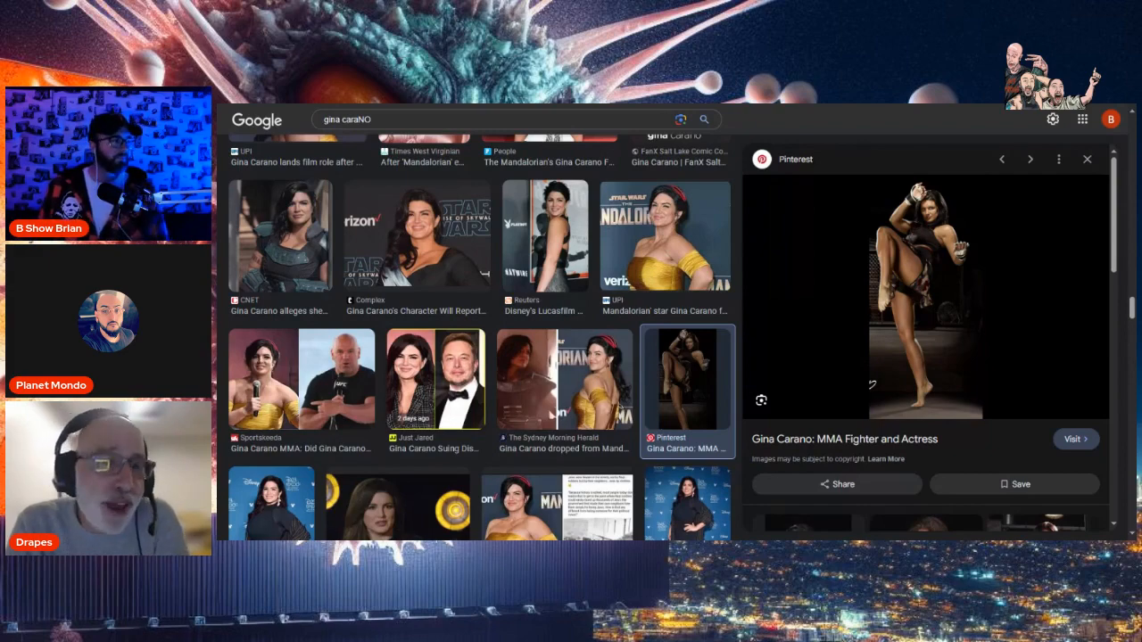
scroll(down, 3)
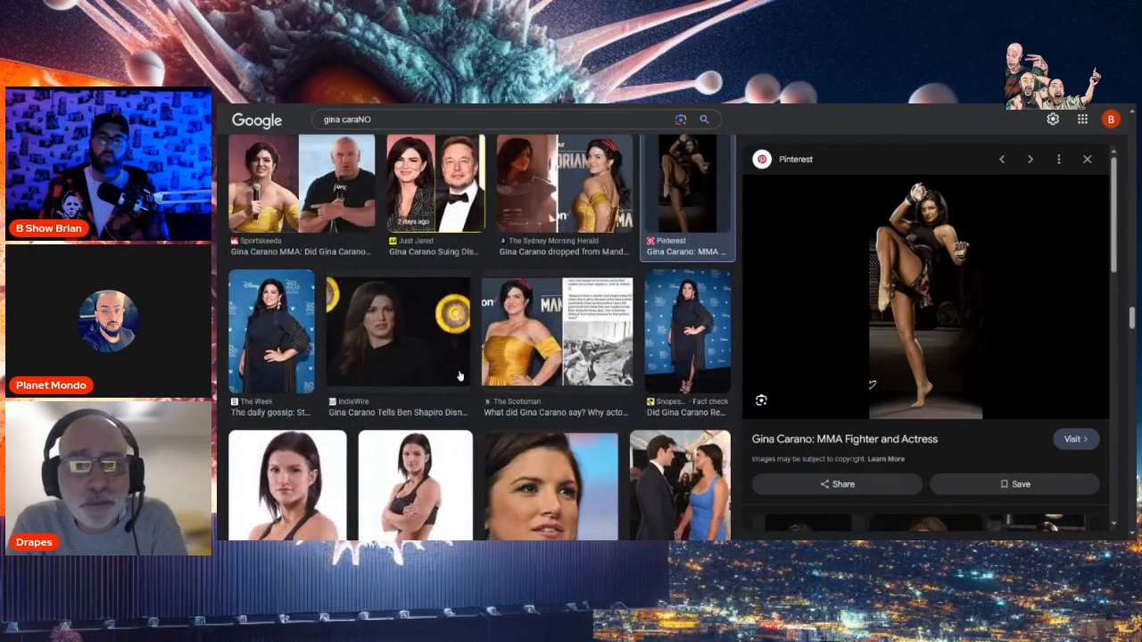
click(686, 335)
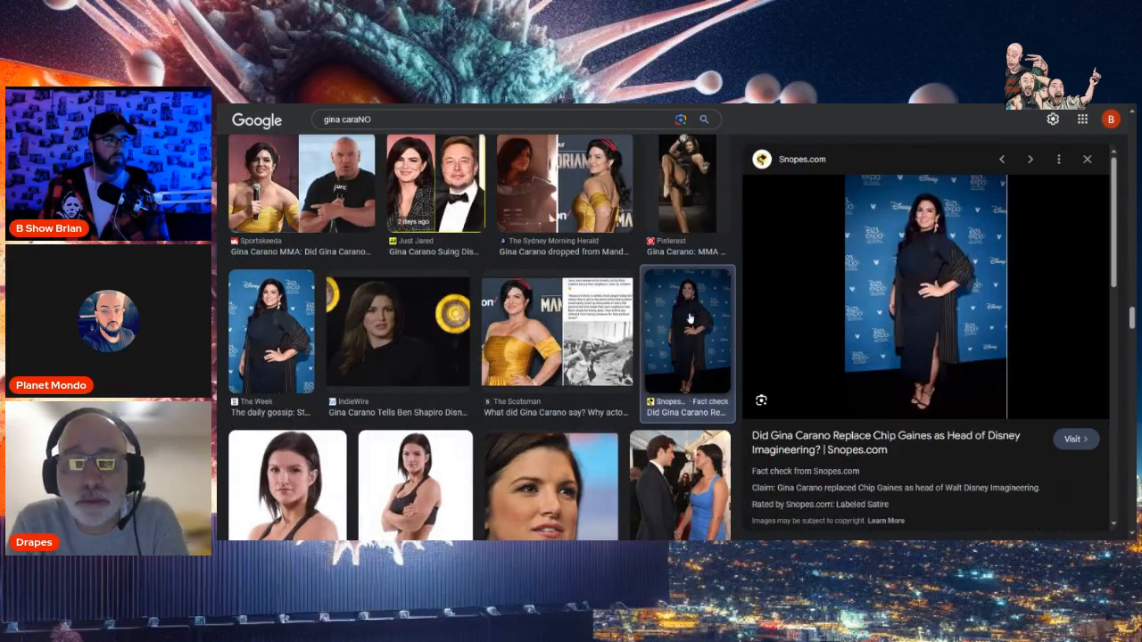
scroll(down, 3)
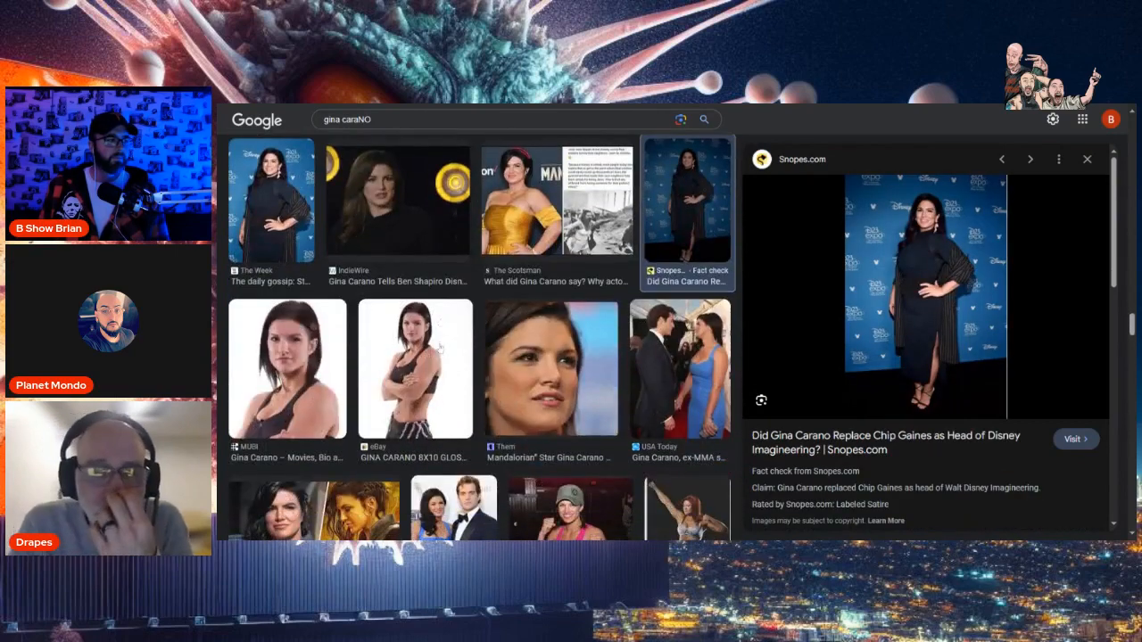
scroll(down, 3)
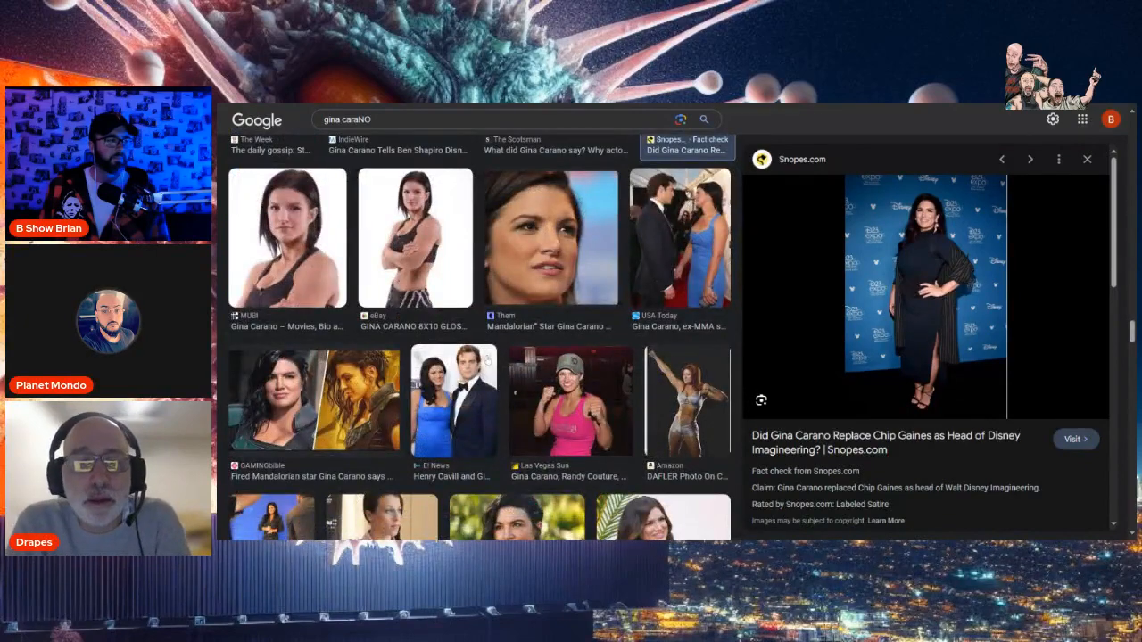
scroll(down, 3)
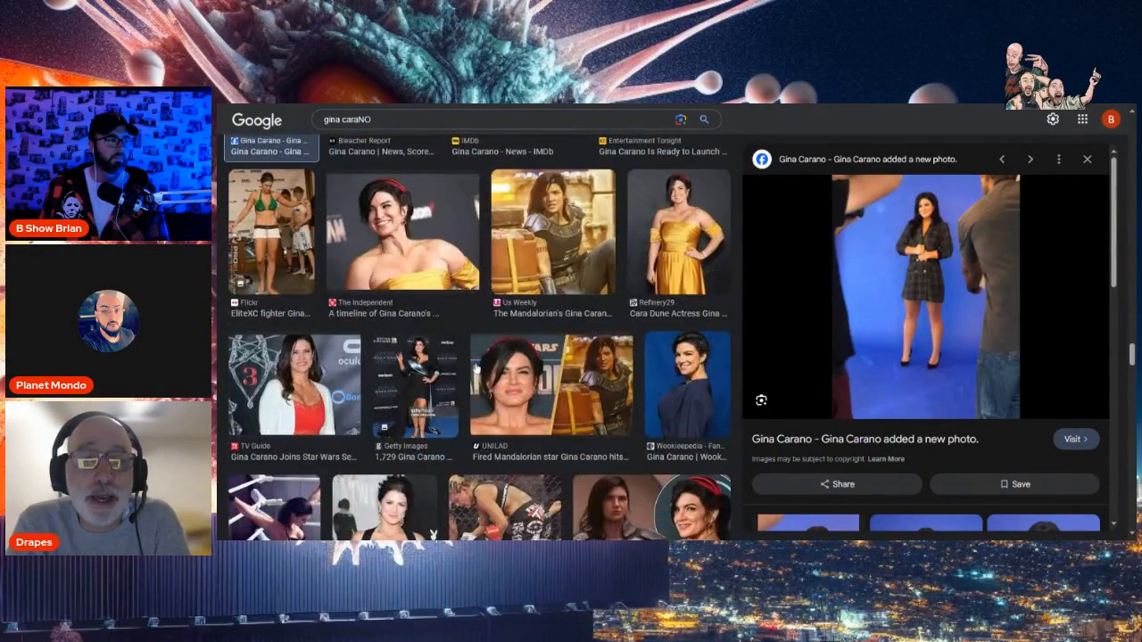
scroll(down, 3)
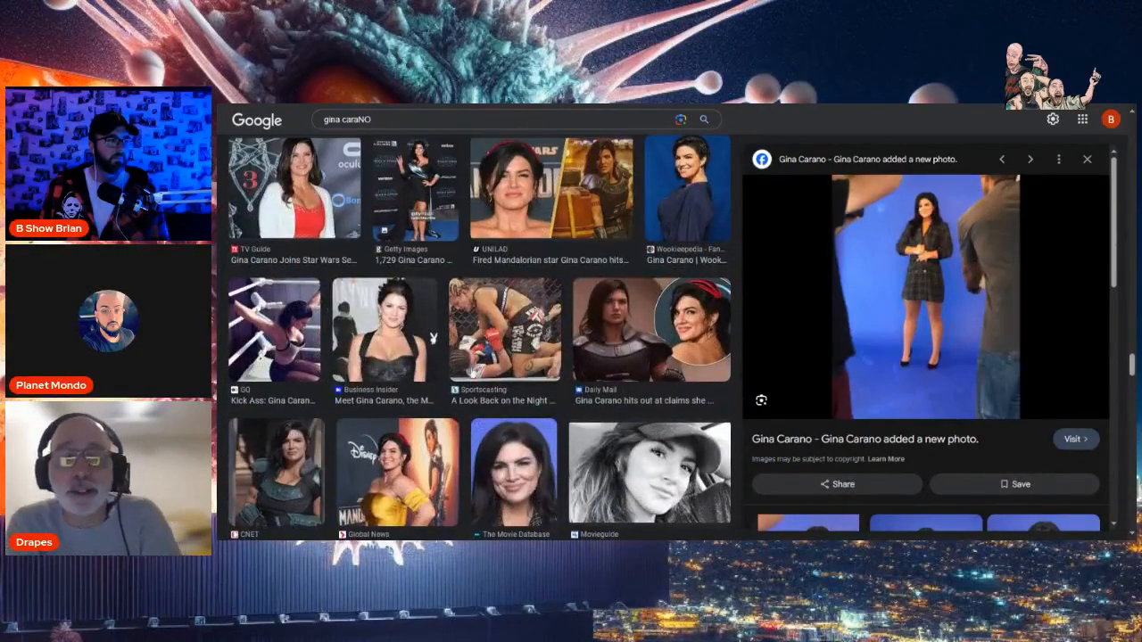
scroll(down, 3)
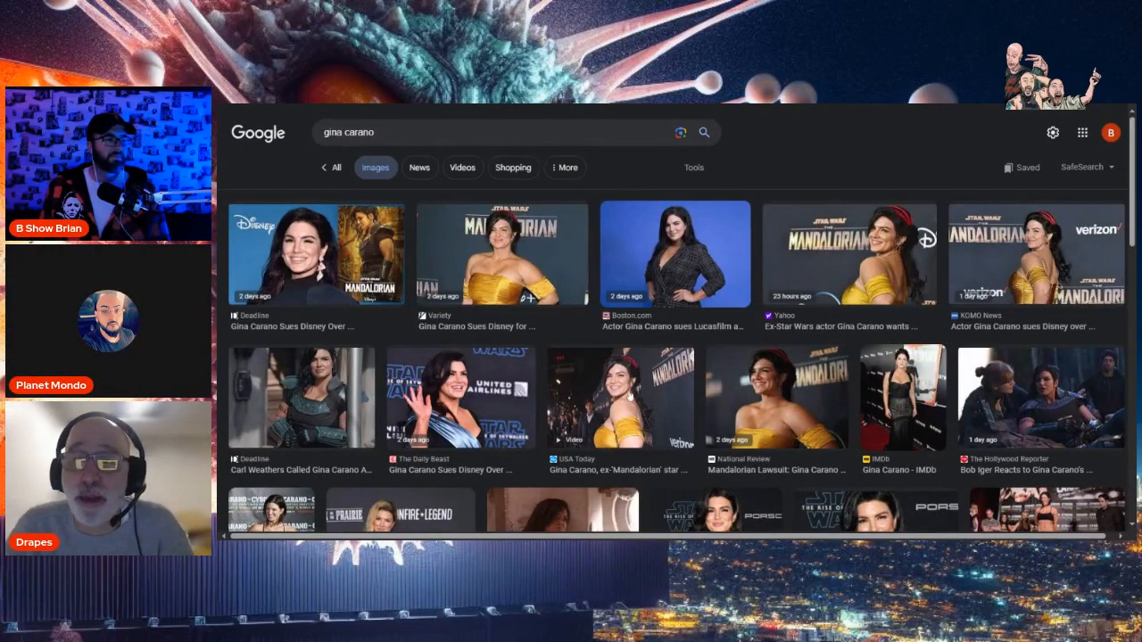
Browse further down the results and enlarge the TVLine image about Carl Weathers reaching out.
scroll(down, 3)
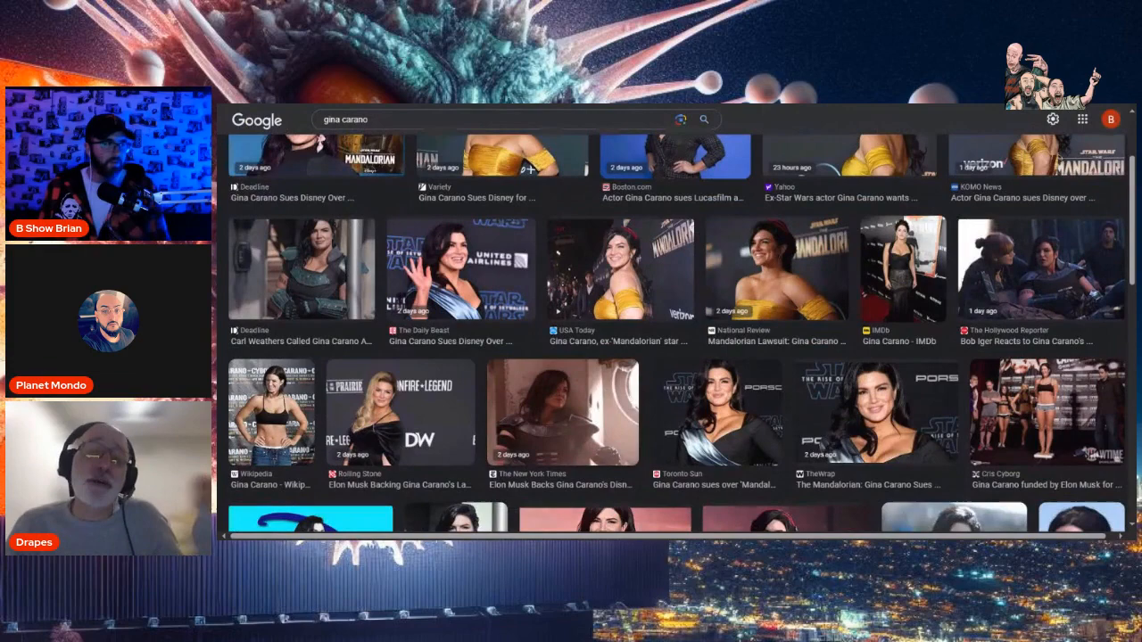
scroll(down, 3)
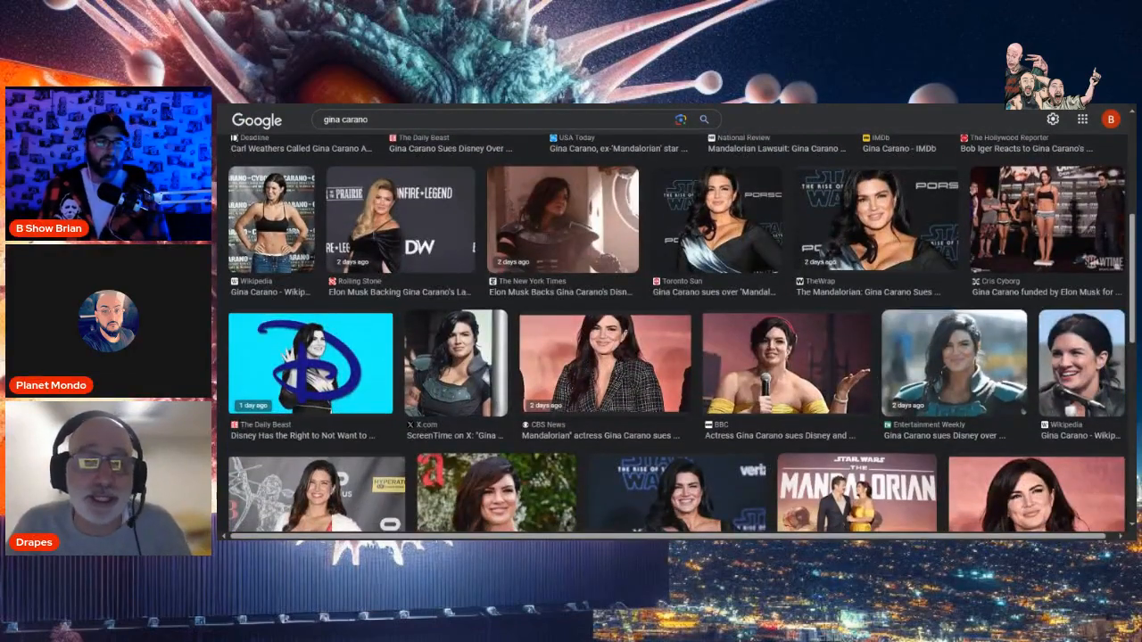
scroll(down, 3)
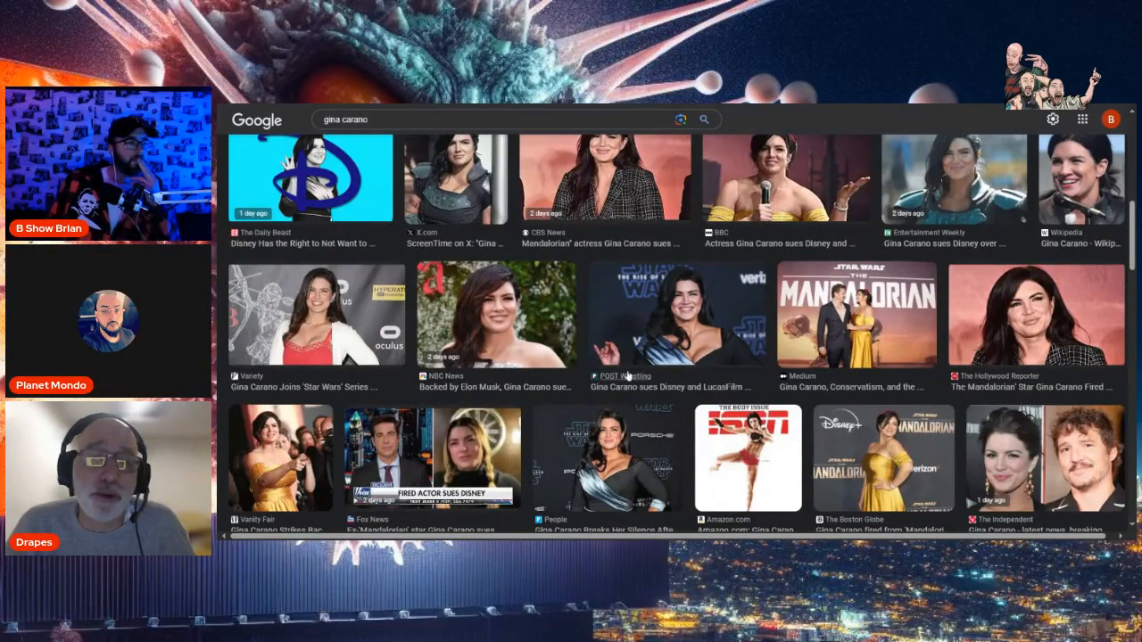
scroll(down, 3)
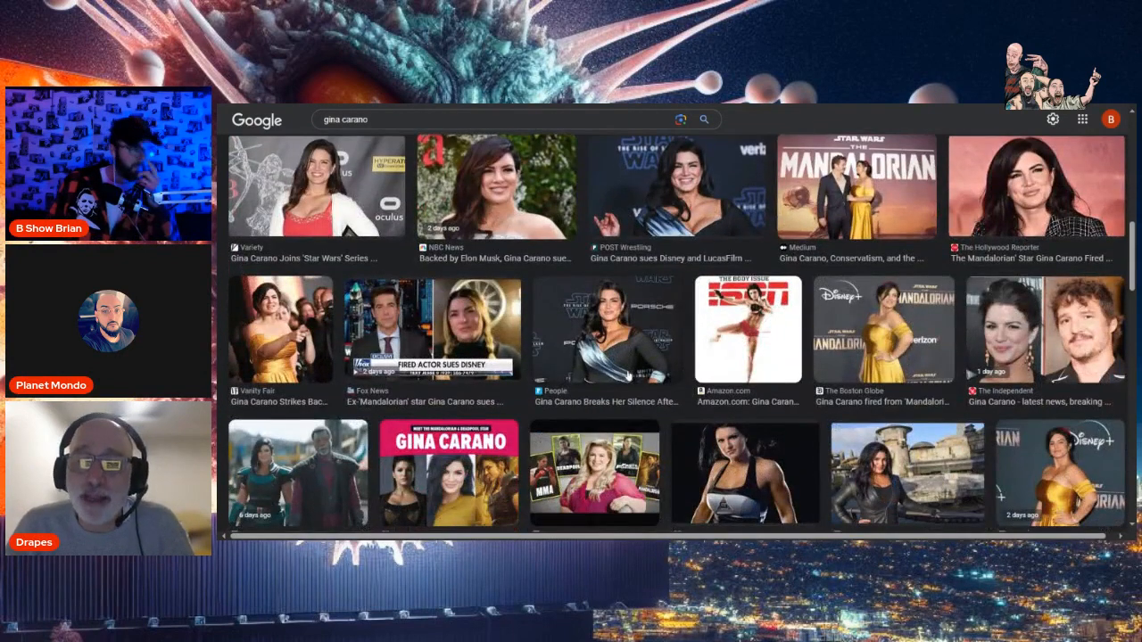
scroll(down, 3)
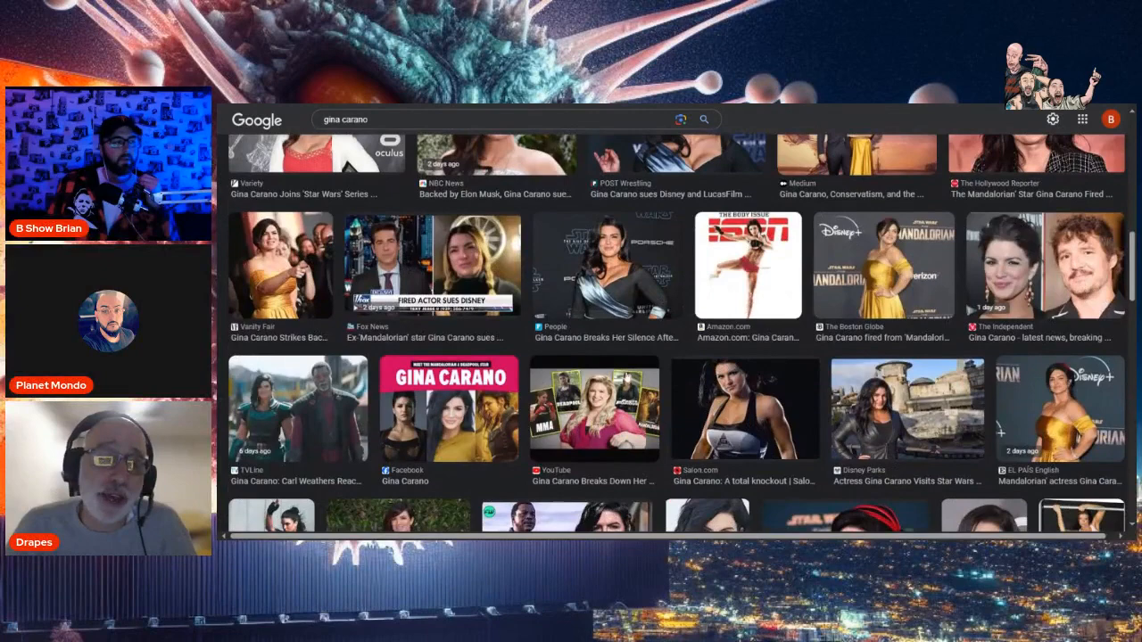
click(298, 406)
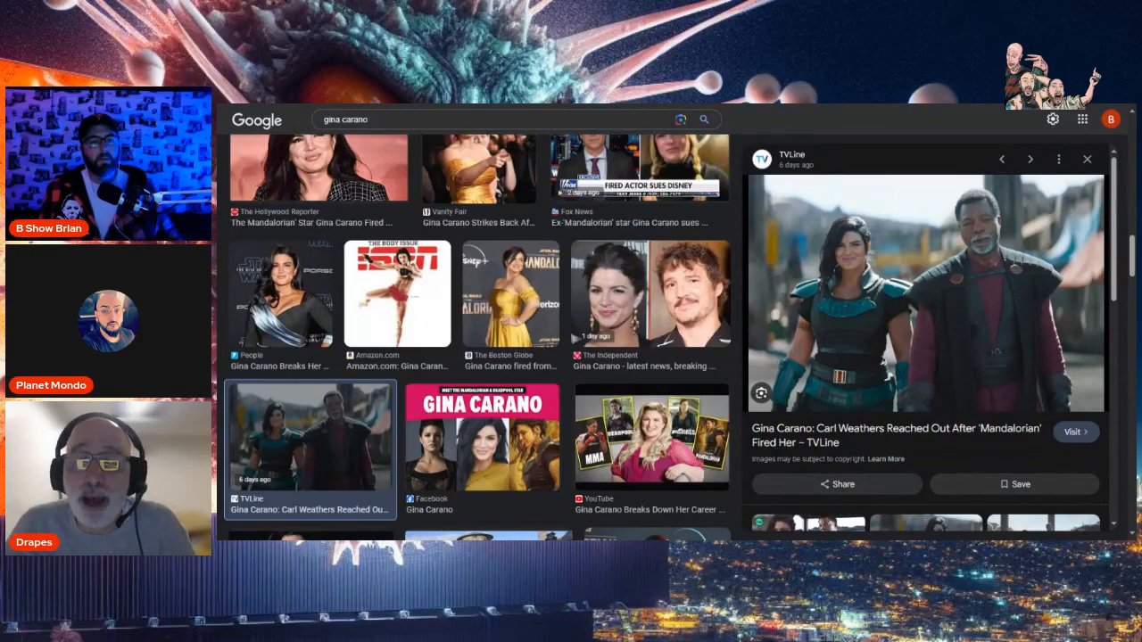
Enlarge the EL PAÍS English 'suing Disney' image, then the Brattleboro Reformer 'legal action against Disney' photo.
scroll(down, 3)
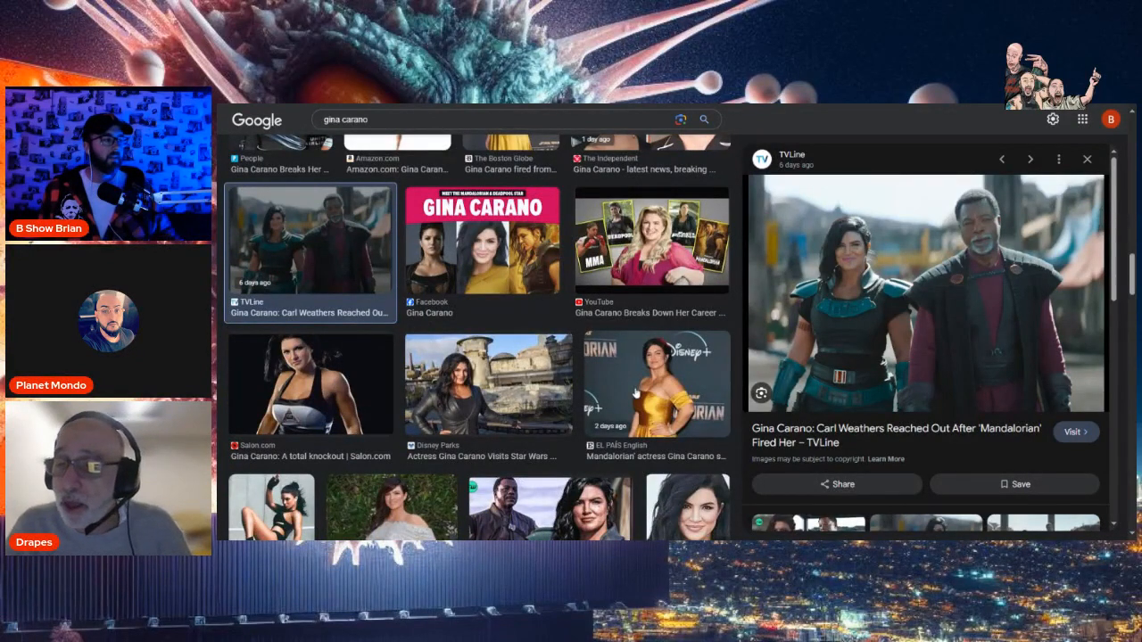
click(657, 383)
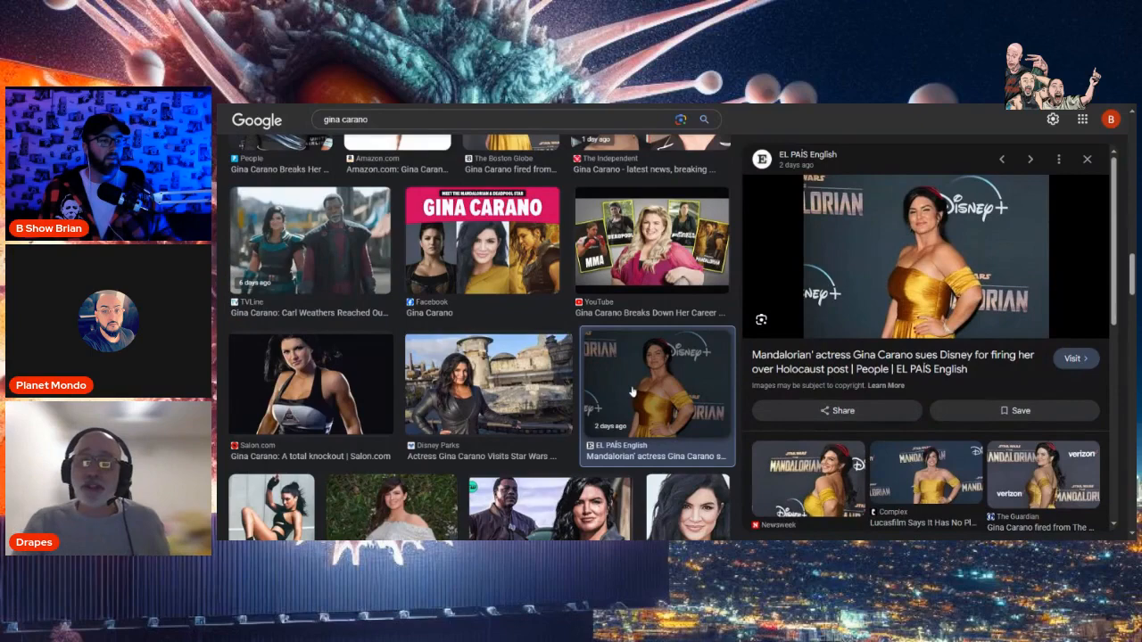
scroll(down, 3)
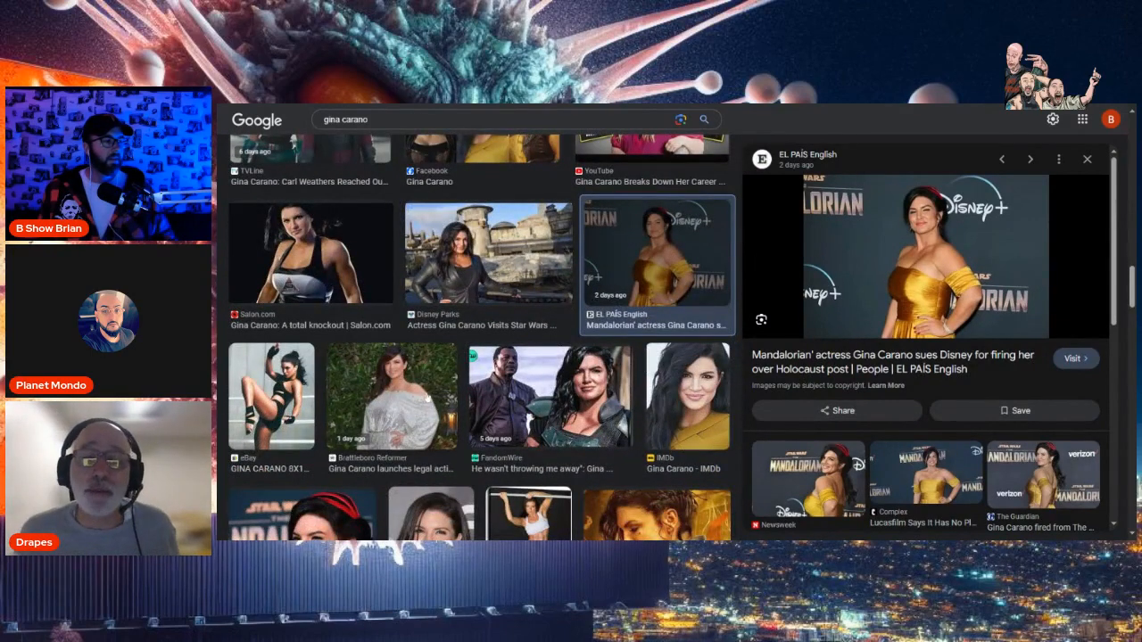
click(392, 396)
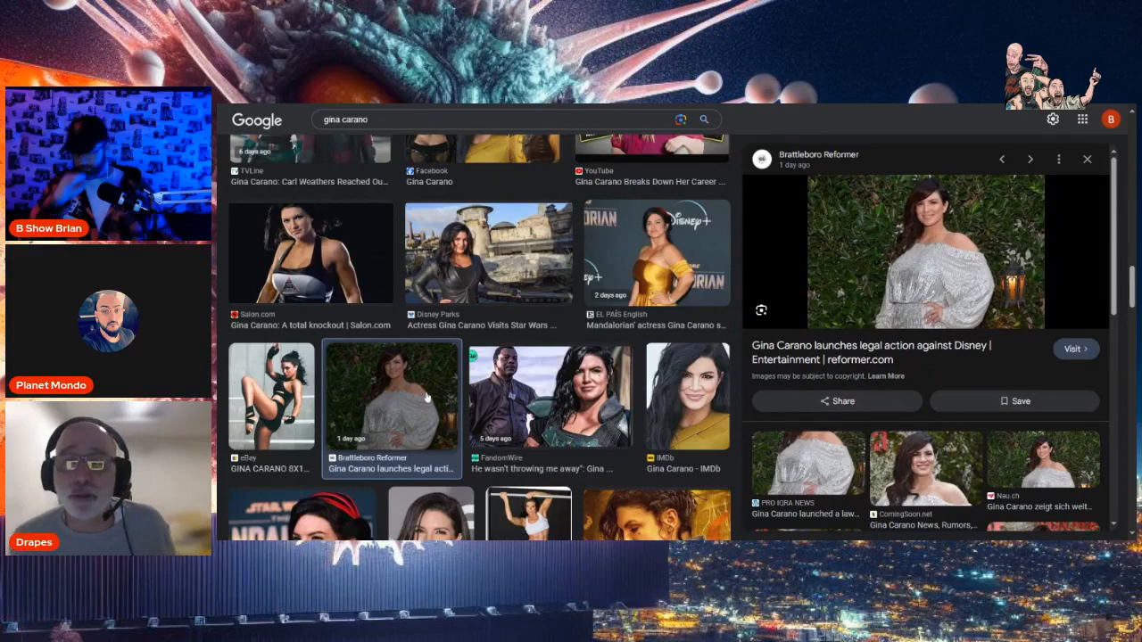